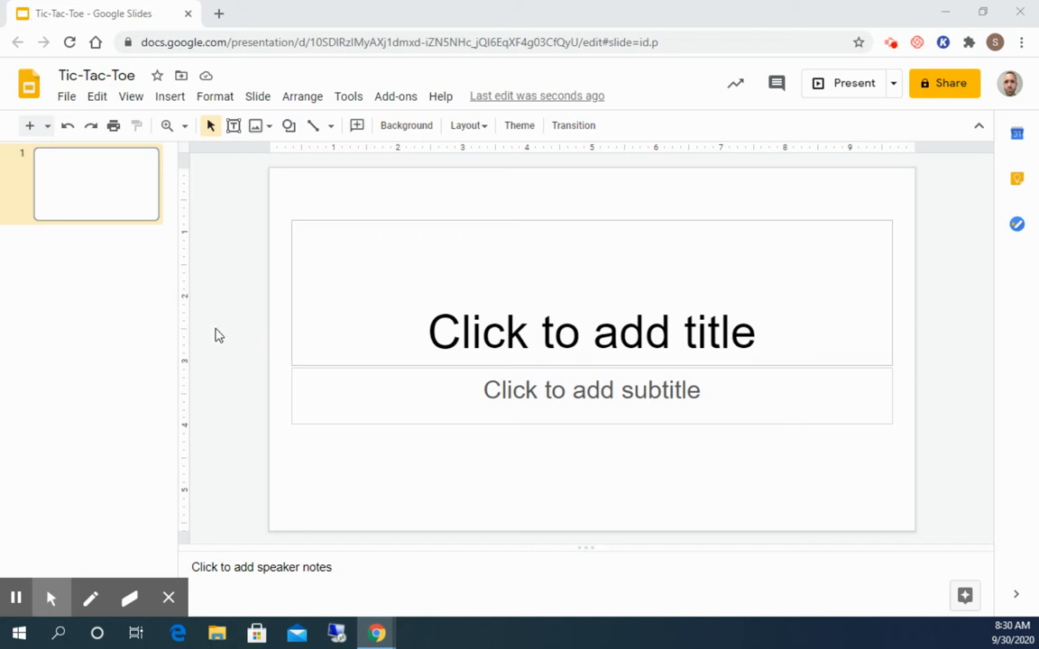
mouse_move(275, 310)
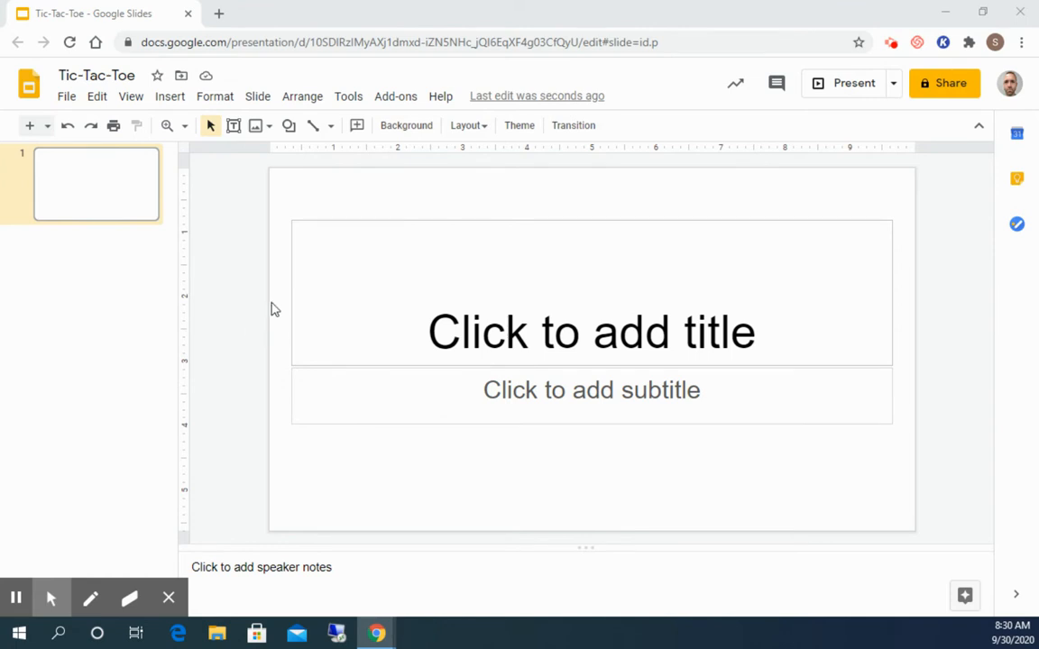
mouse_move(462, 198)
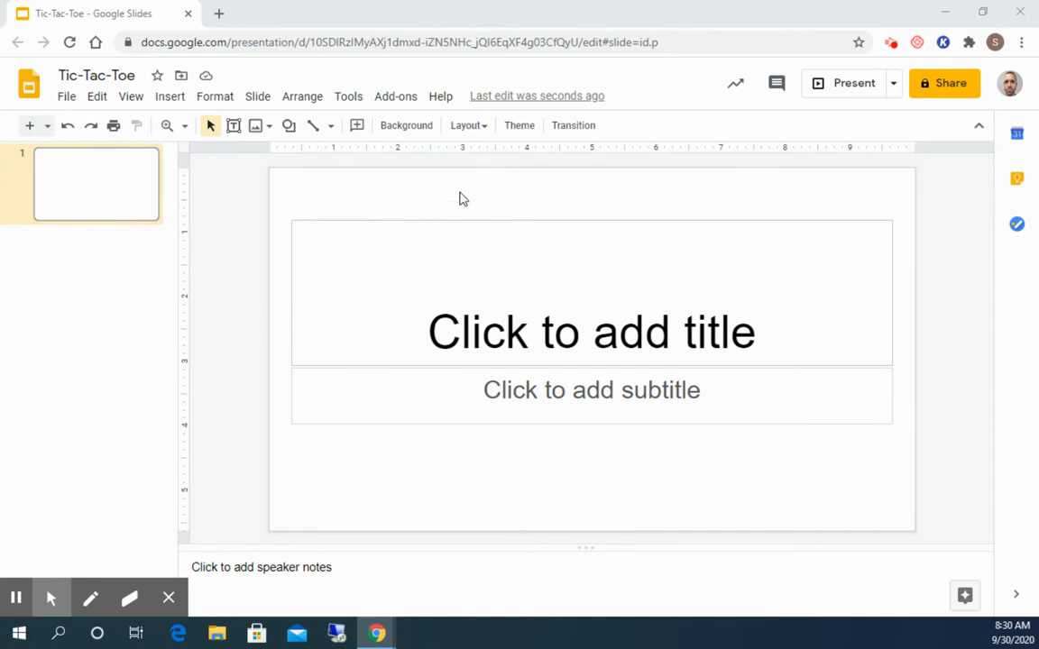
mouse_move(467, 126)
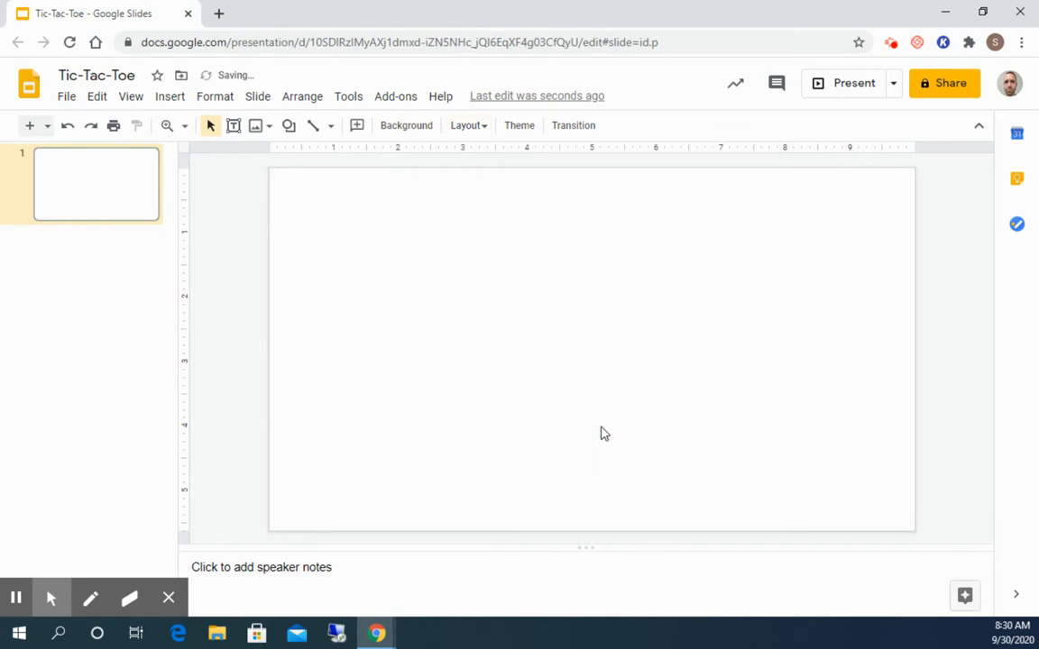
mouse_move(574, 404)
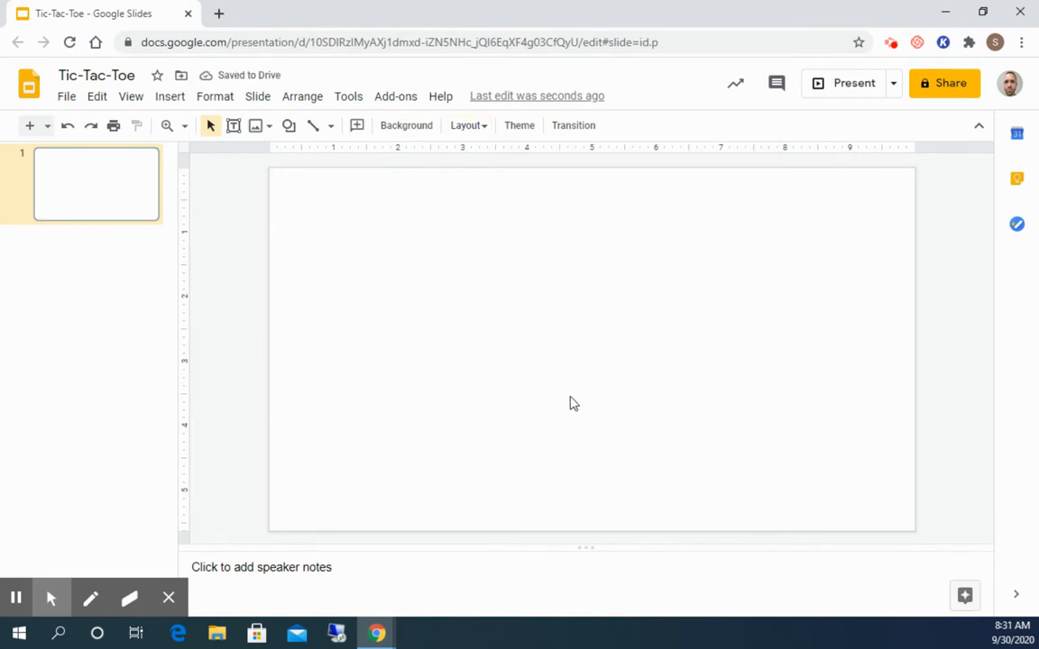
mouse_move(368, 213)
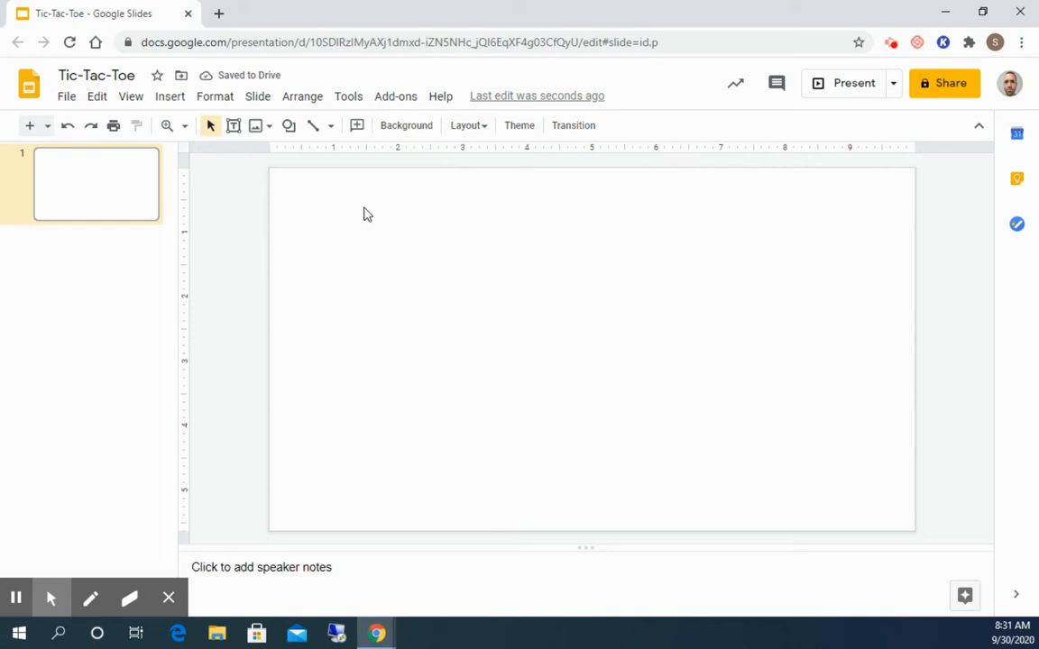
mouse_move(339, 249)
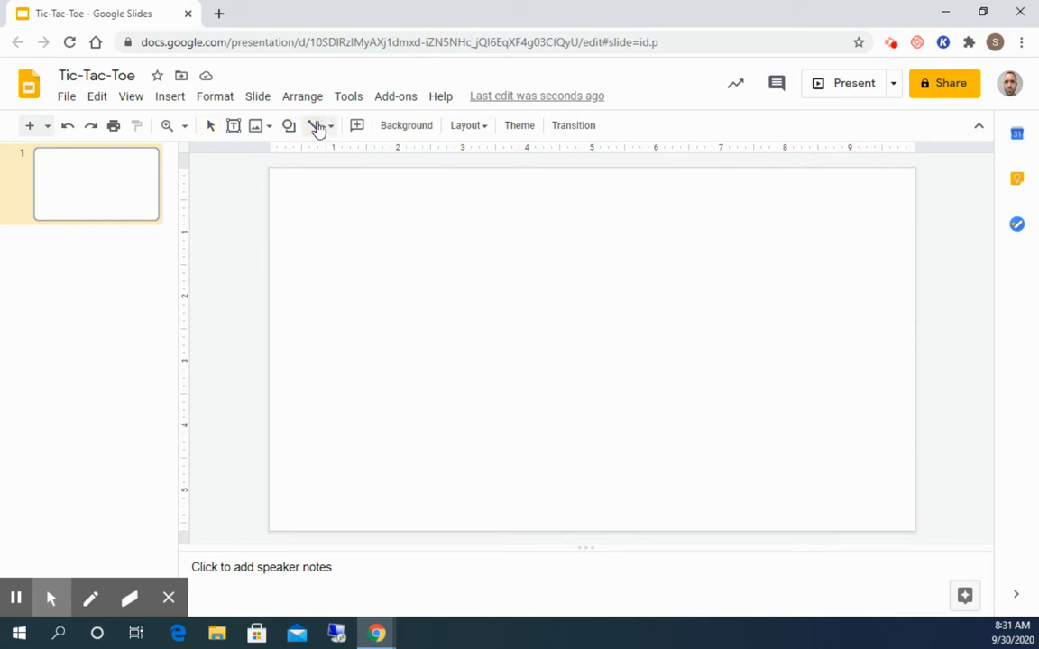
Step: Browse the line types, then the shape categories to find the equals-sign equation symbol
left_click(321, 126)
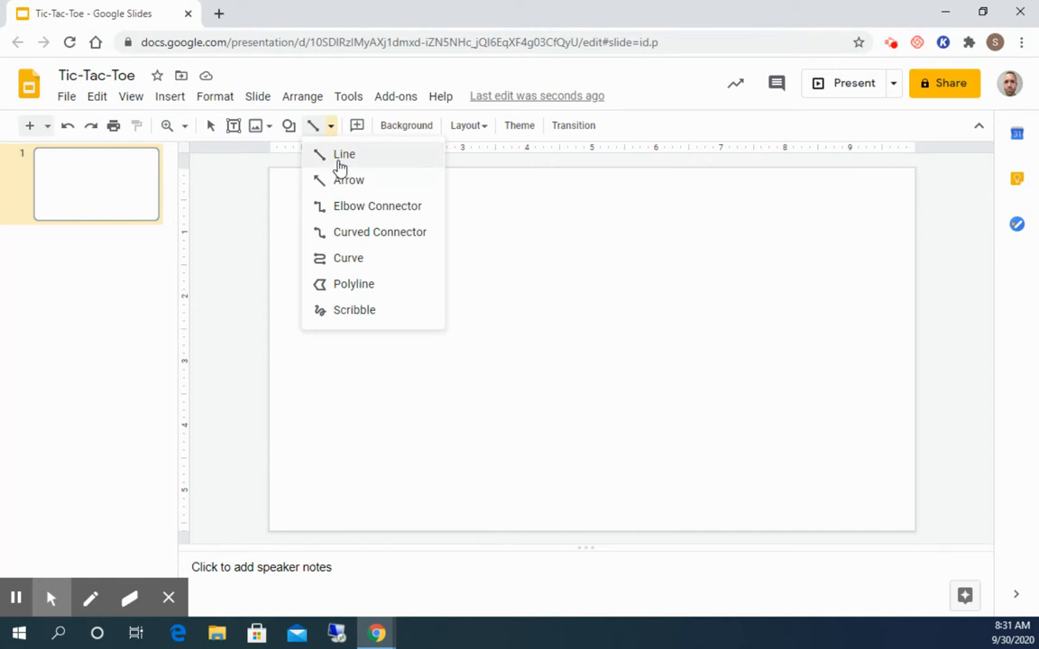
mouse_move(348, 180)
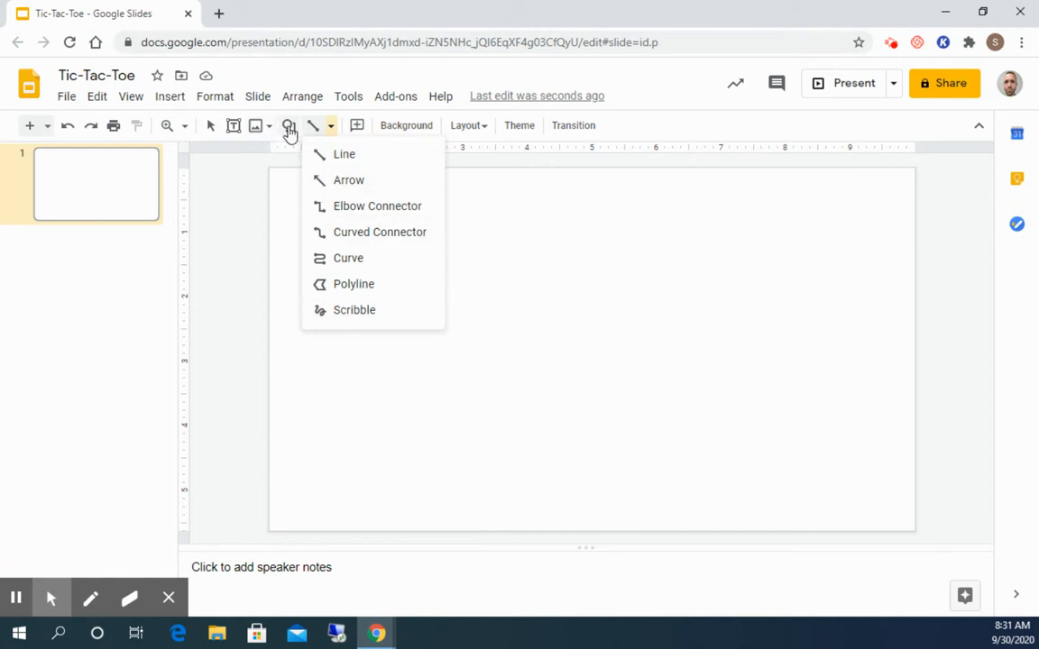
left_click(289, 126)
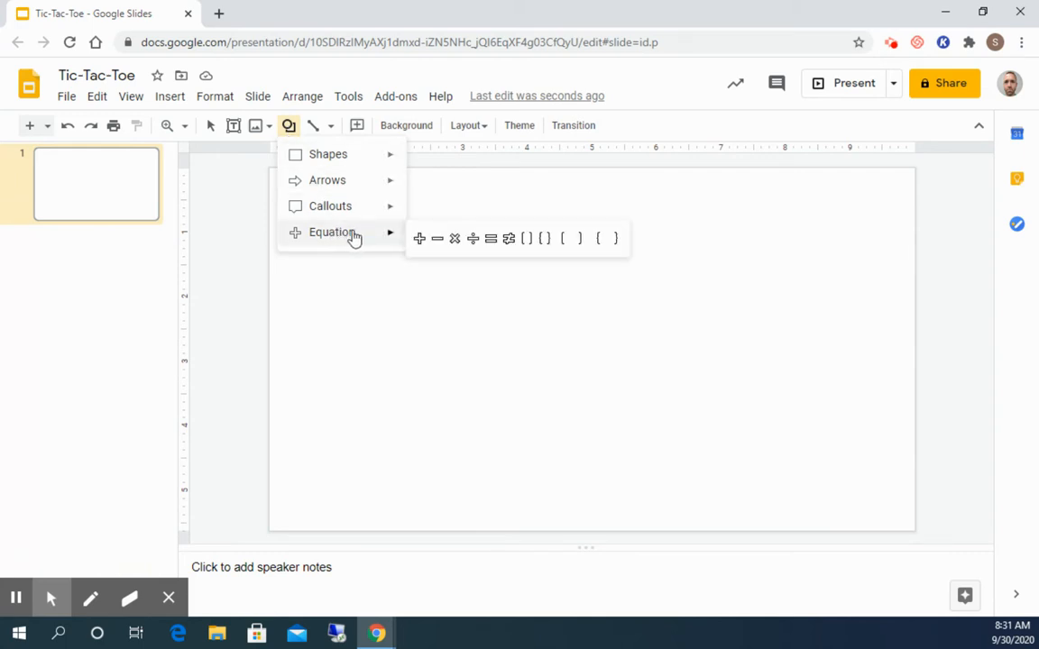
mouse_move(490, 238)
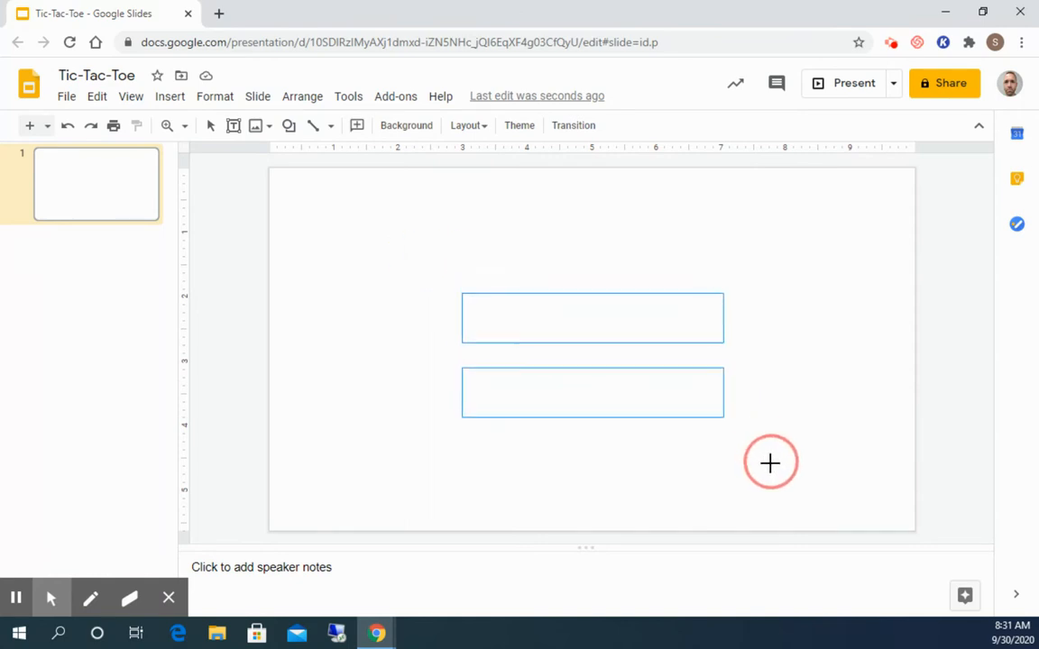
Step: Place an equals-sign shape and thin its bars with widened spacing
left_click(770, 462)
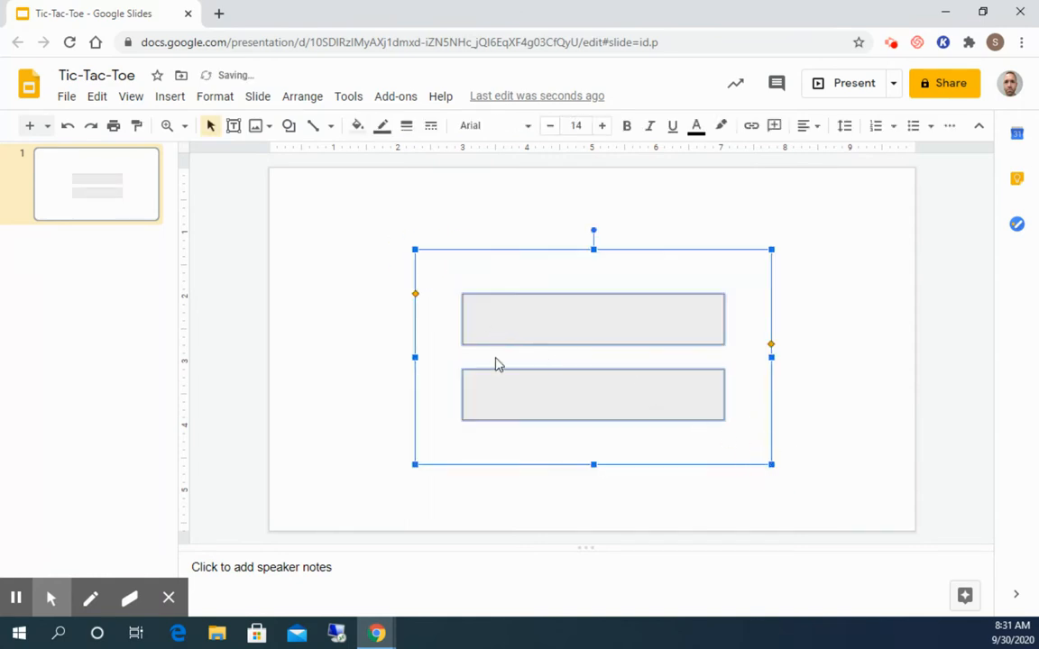
mouse_move(415, 292)
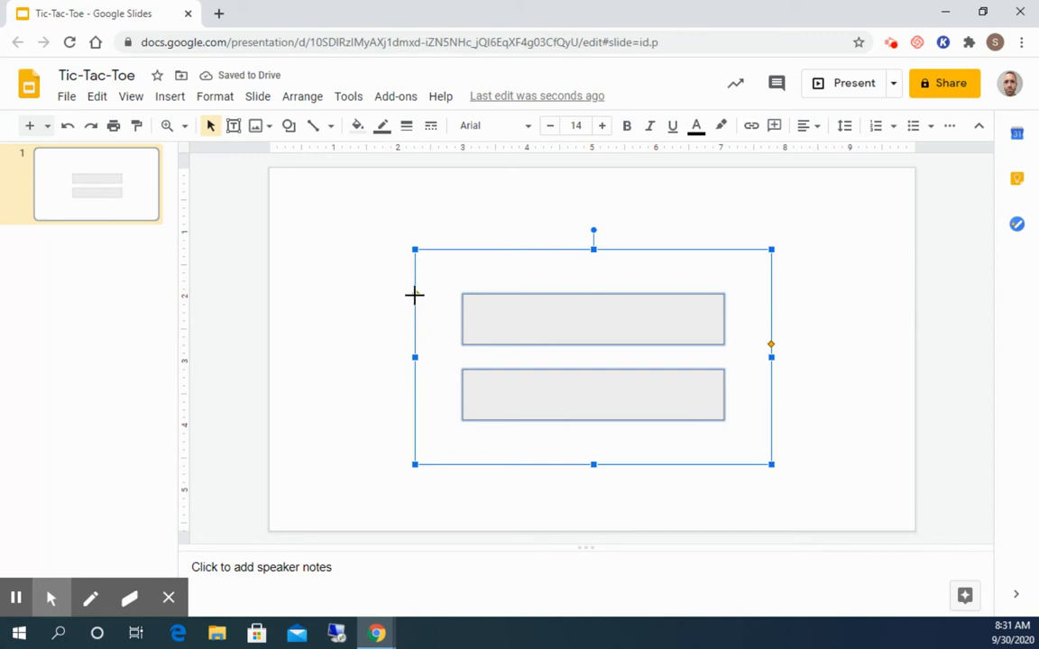
left_click(417, 308)
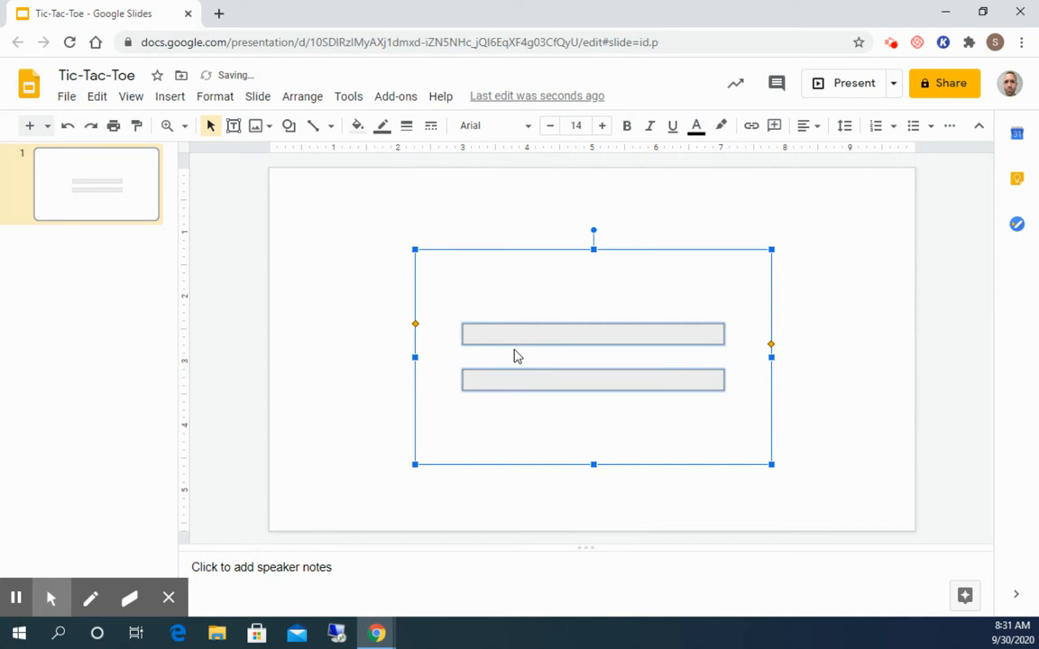
mouse_move(721, 353)
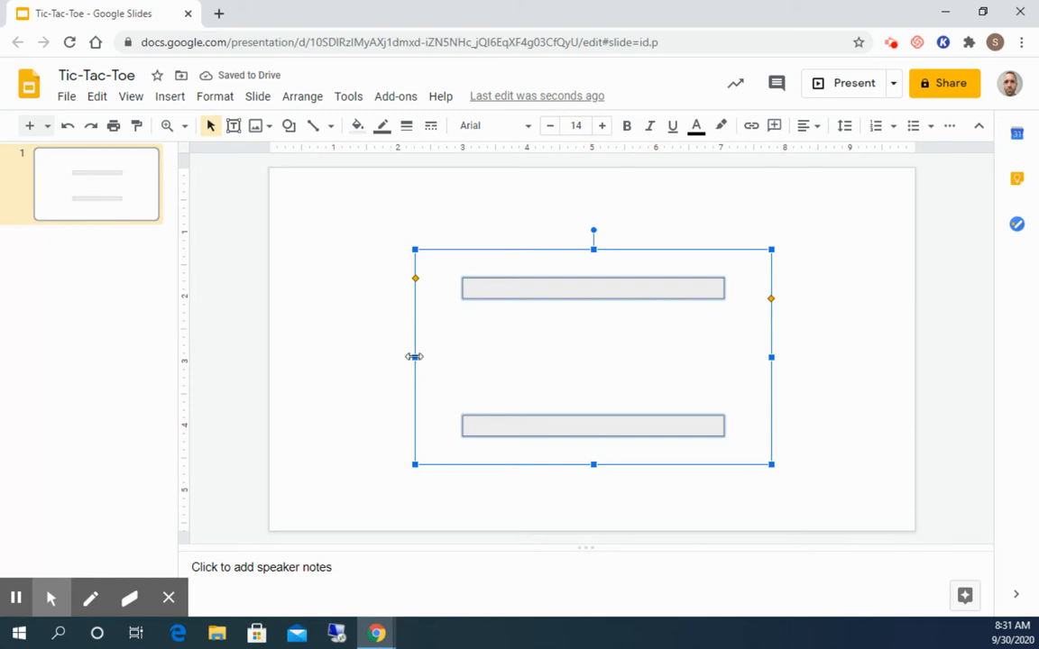
left_click(415, 357)
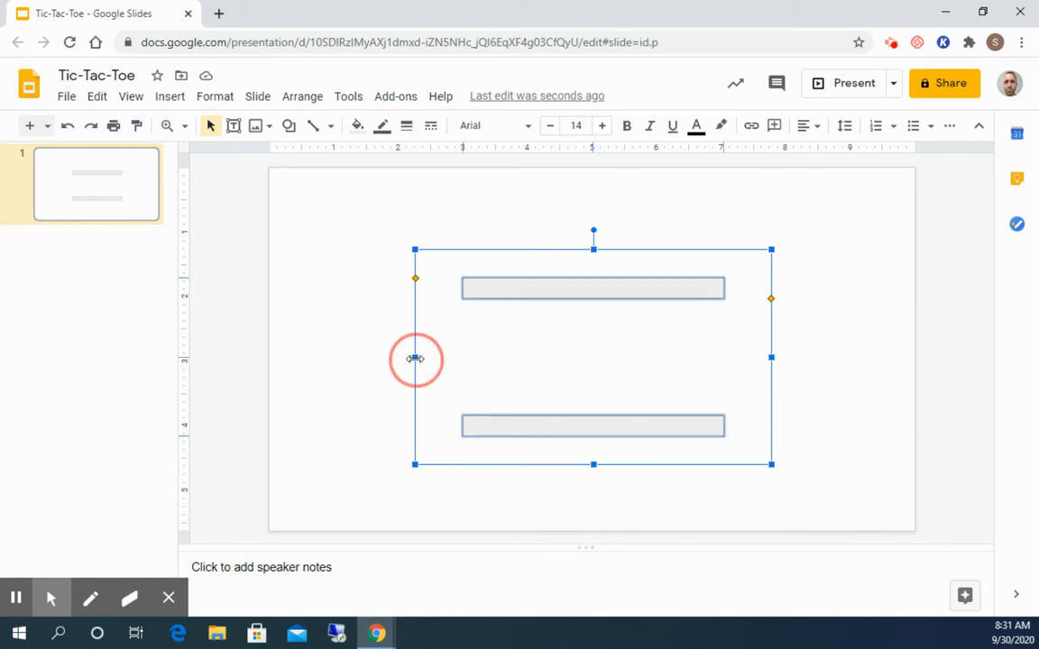
Step: Stretch the bars longer to the left and move the shape toward the top-left
left_click_drag(414, 359, 305, 355)
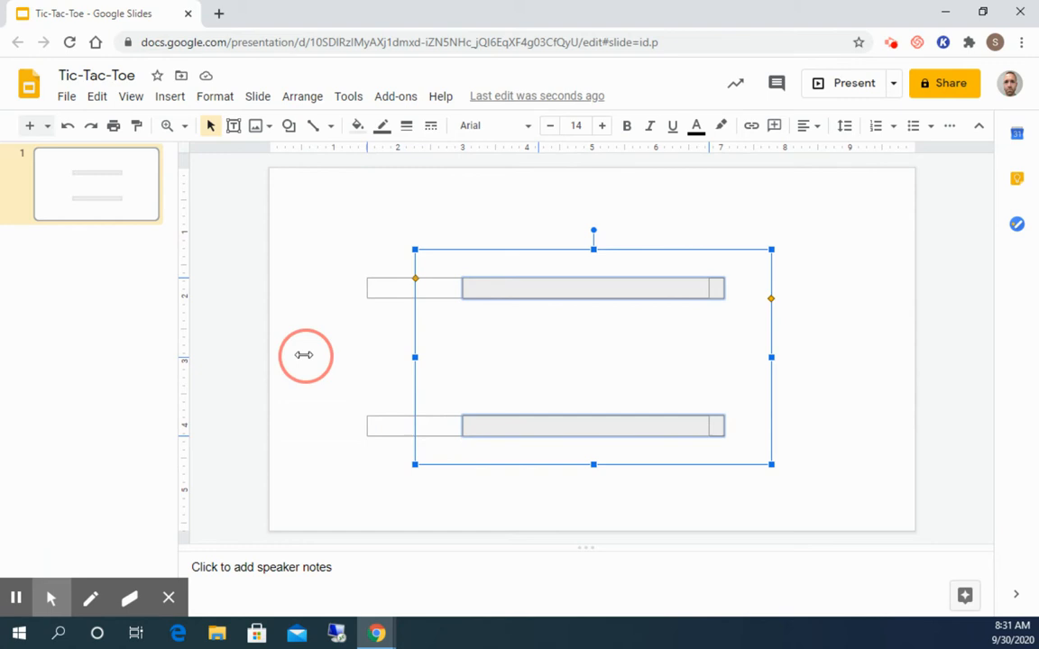
left_click_drag(415, 357, 298, 357)
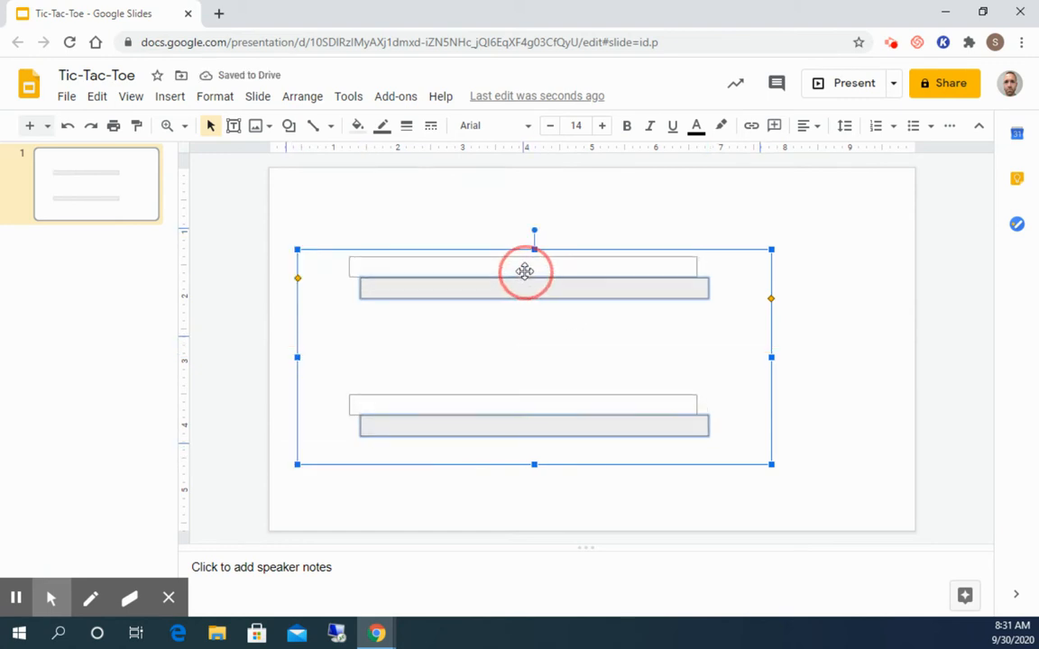
left_click_drag(525, 271, 370, 269)
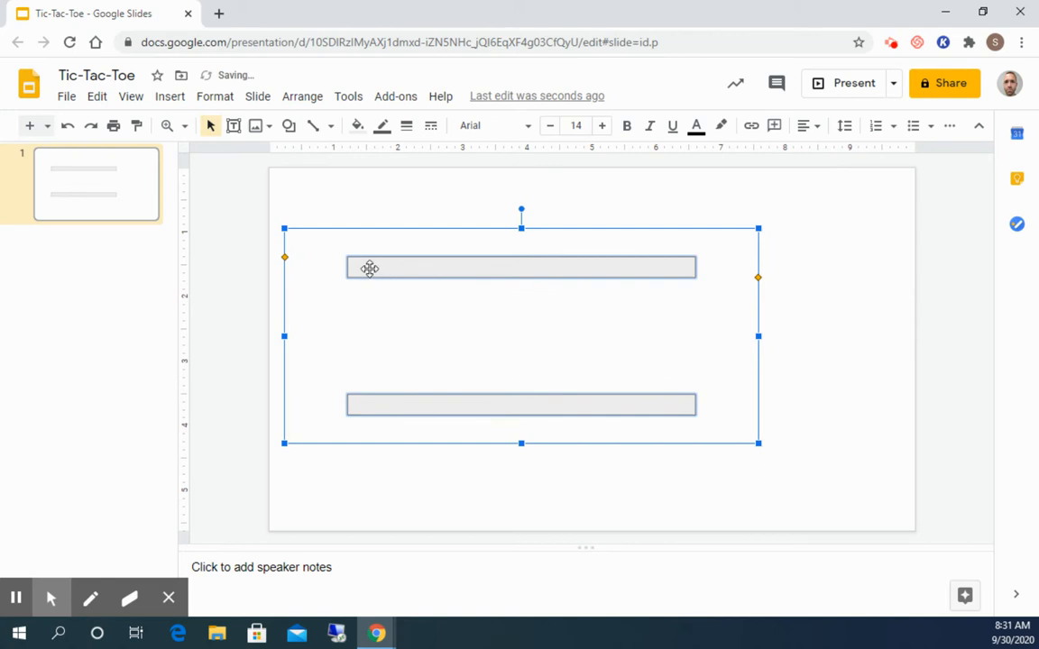
mouse_move(355, 126)
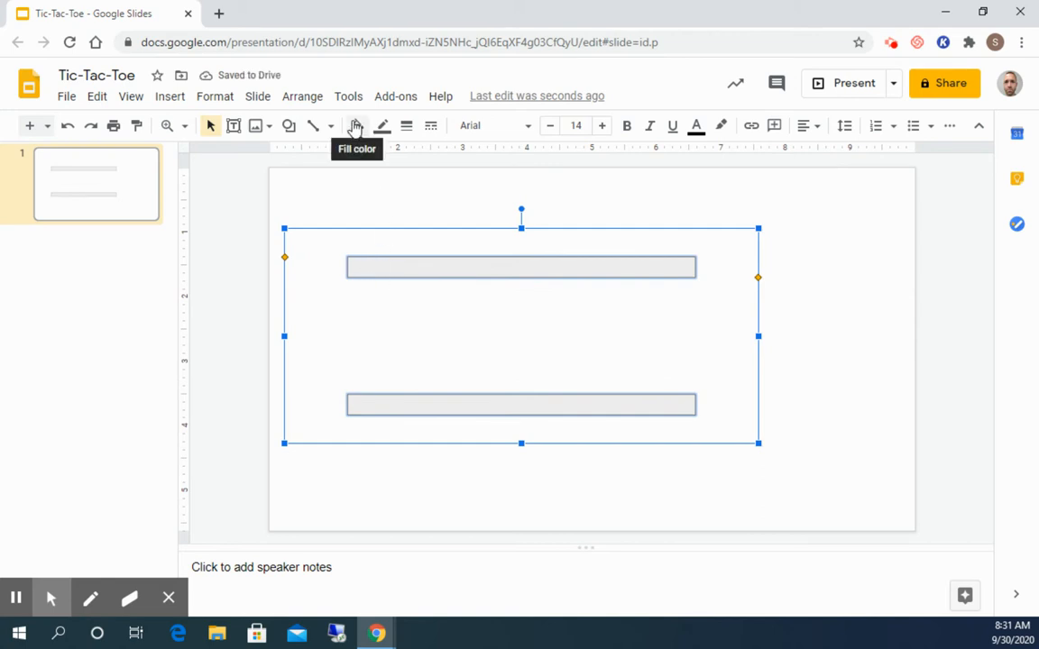
Step: Fill the bars blue and rotate a duplicate upright so it crosses them
left_click(355, 127)
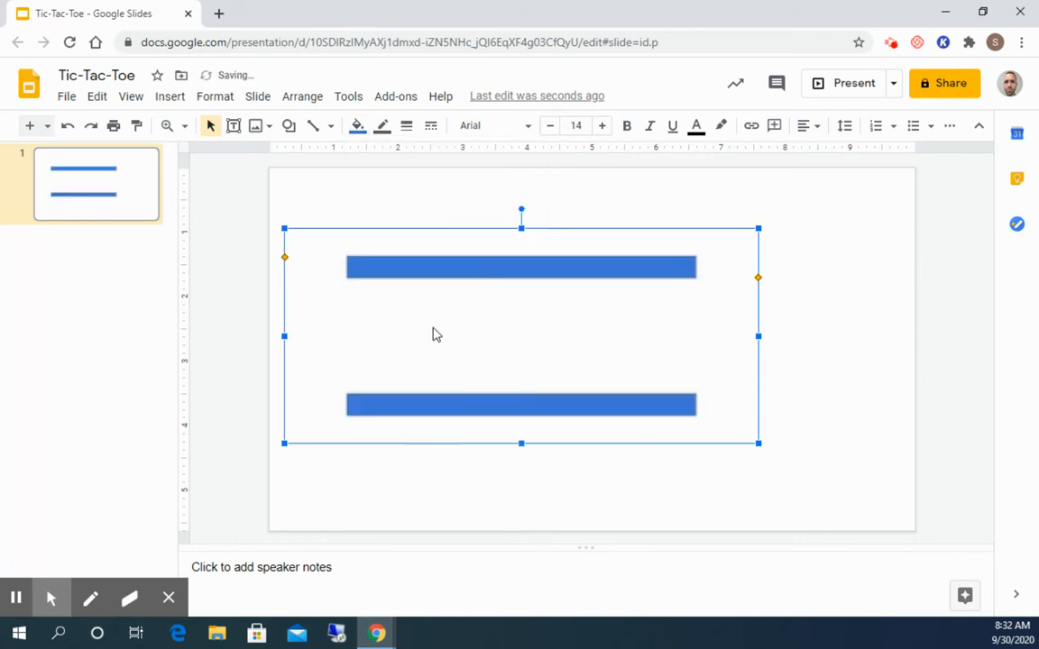
mouse_move(387, 331)
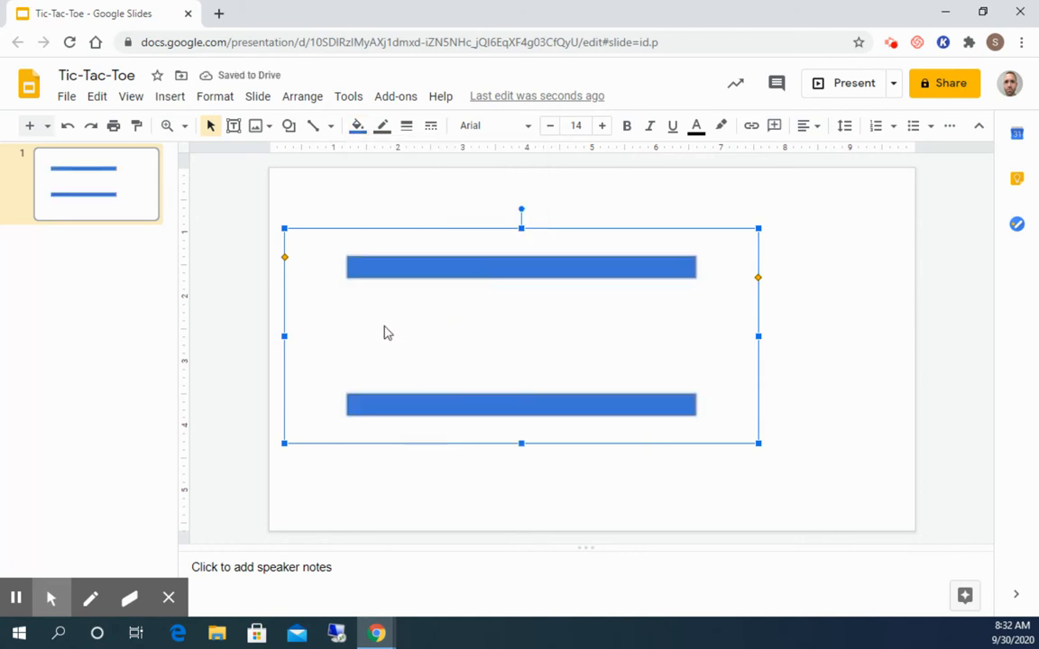
mouse_move(418, 339)
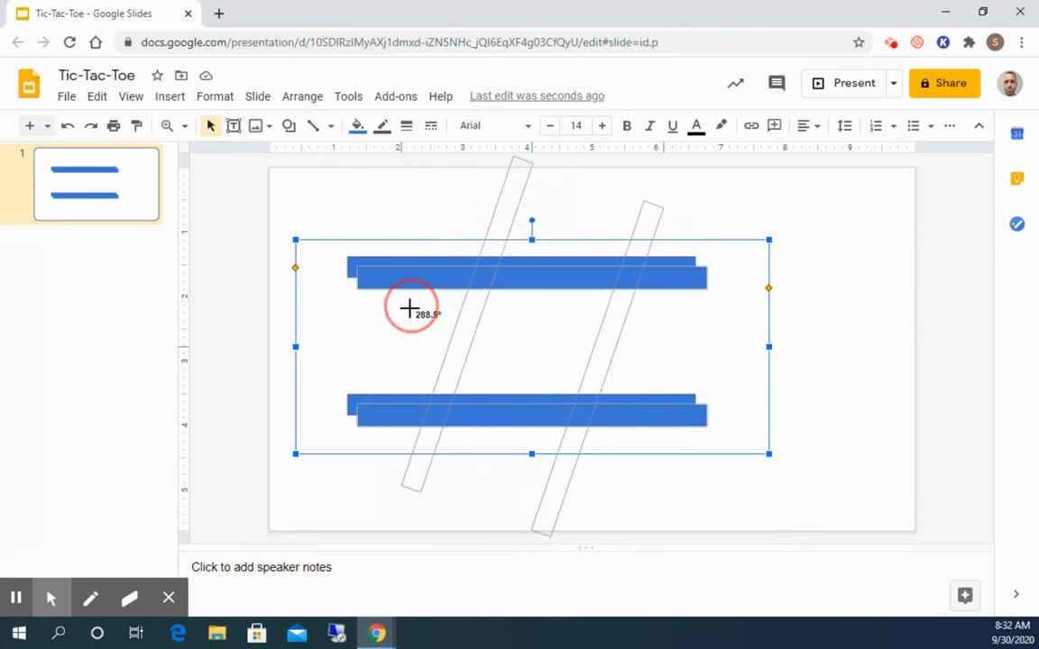
left_click_drag(409, 307, 427, 350)
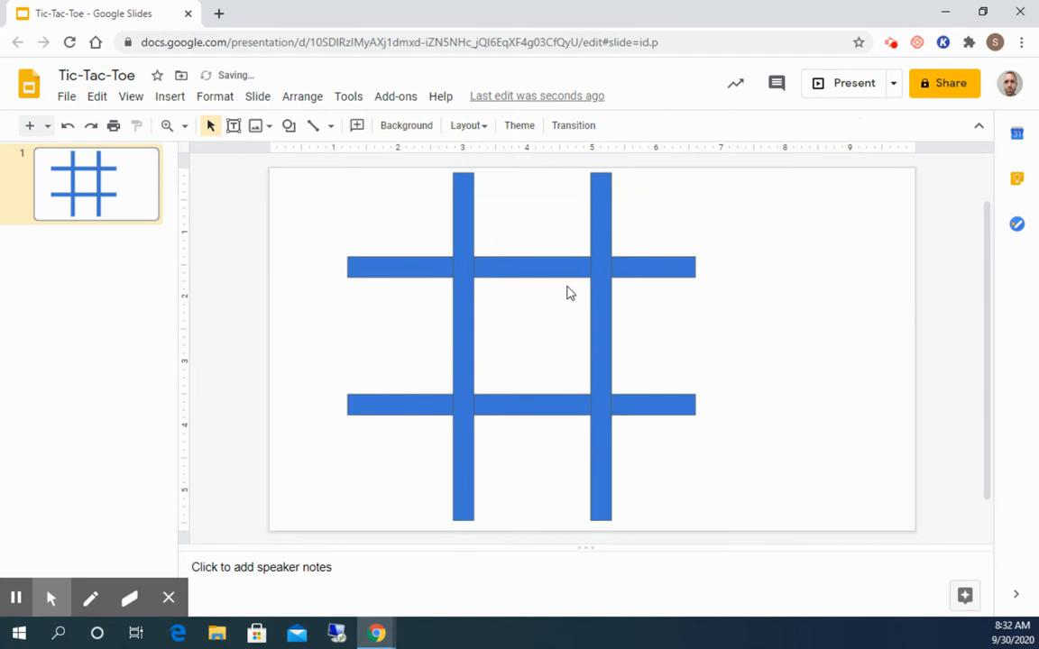
Step: Shift the two horizontal bars to recenter the blue tic-tac-toe grid
left_click(462, 314)
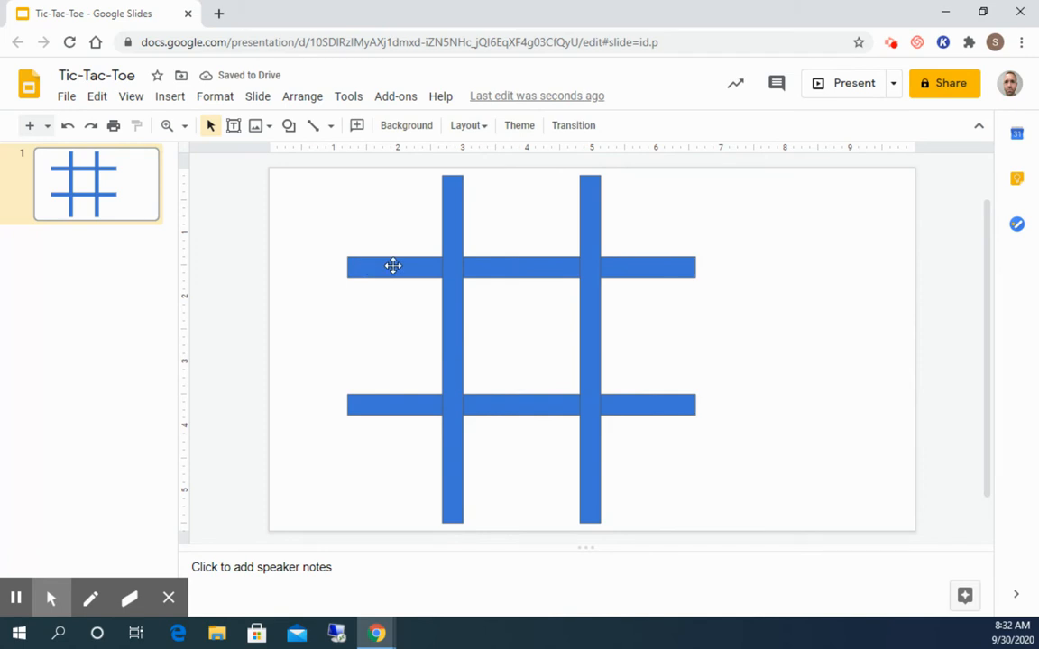
left_click(393, 266)
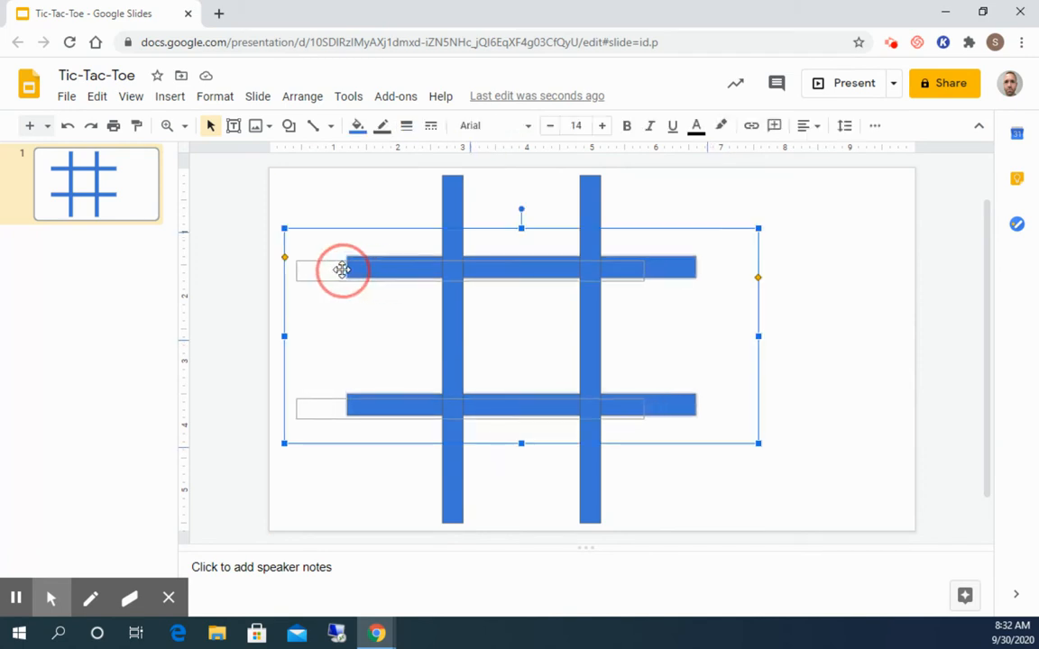
left_click_drag(341, 271, 404, 204)
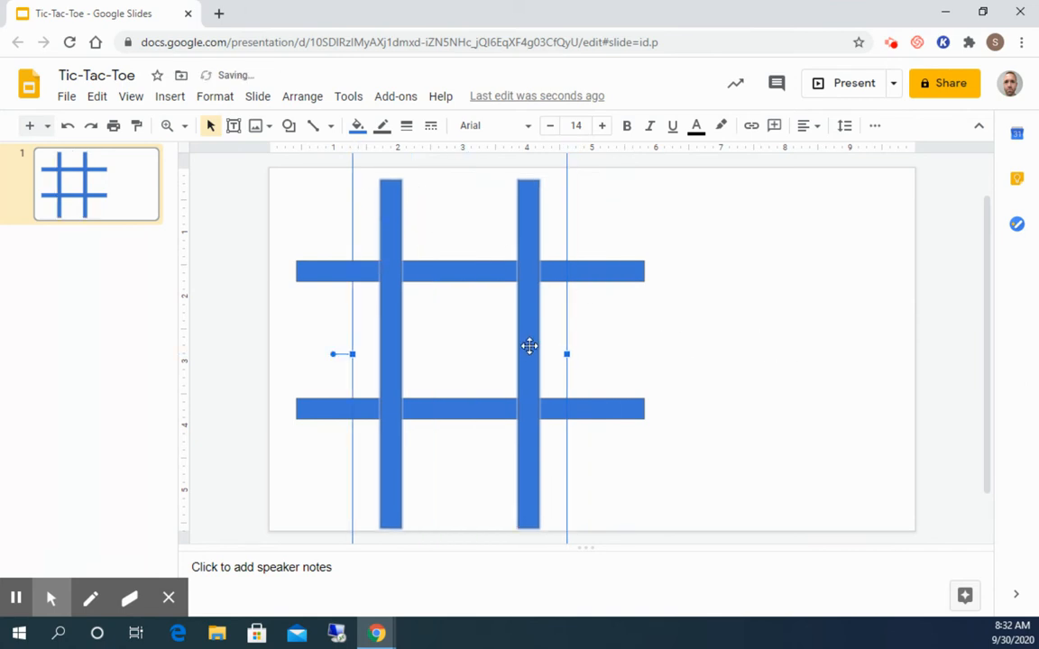
left_click(508, 388)
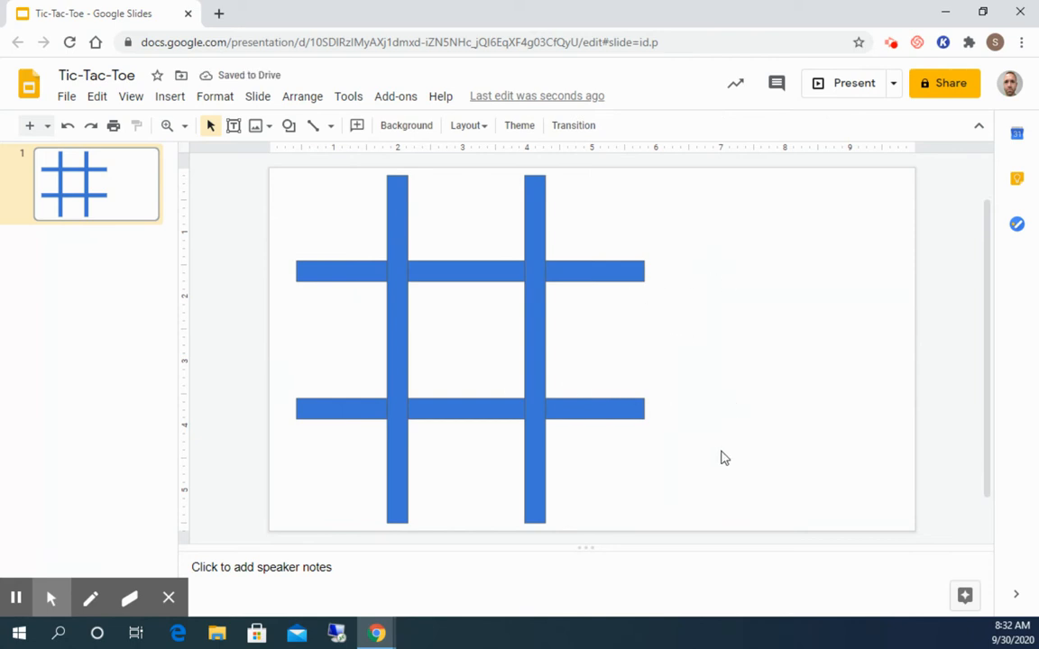
mouse_move(686, 436)
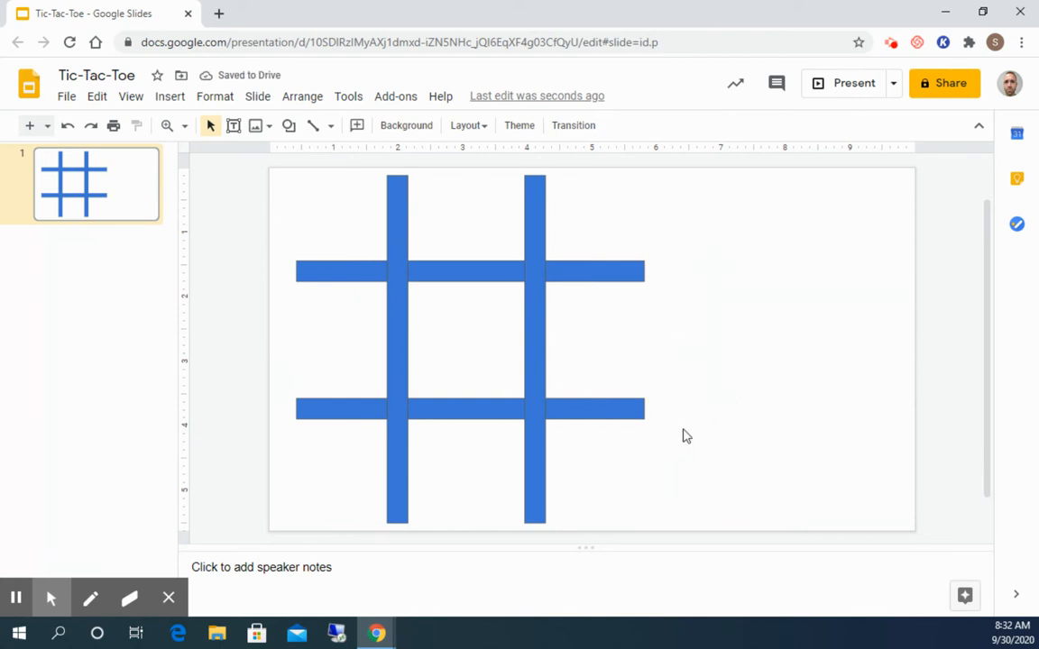
Step: Set the slide background colour to light orange behind the grid
left_click(405, 126)
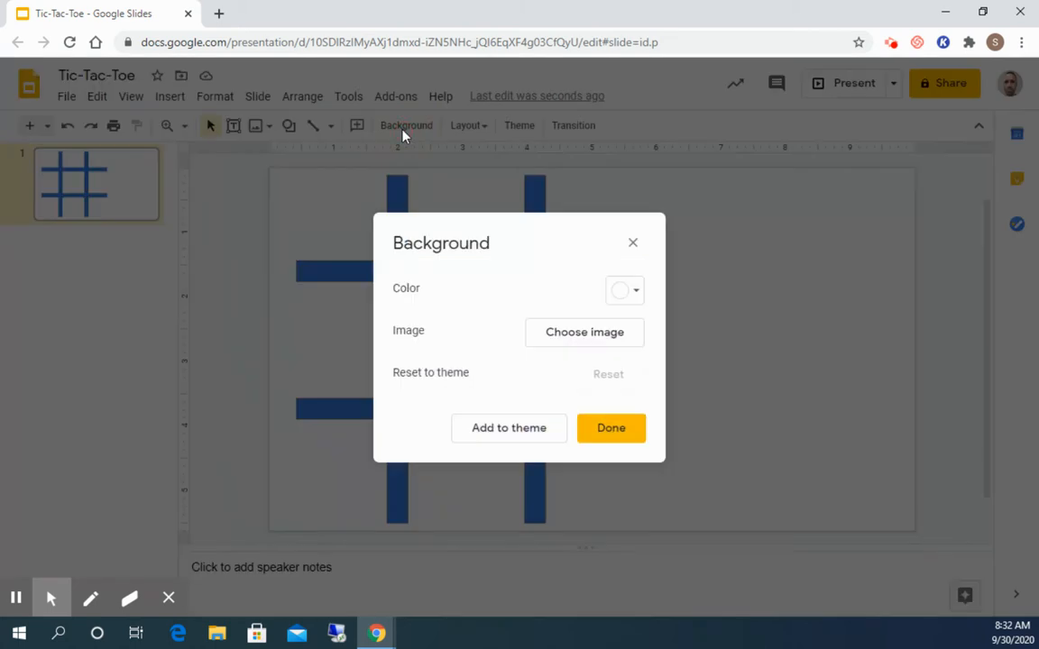
left_click(624, 289)
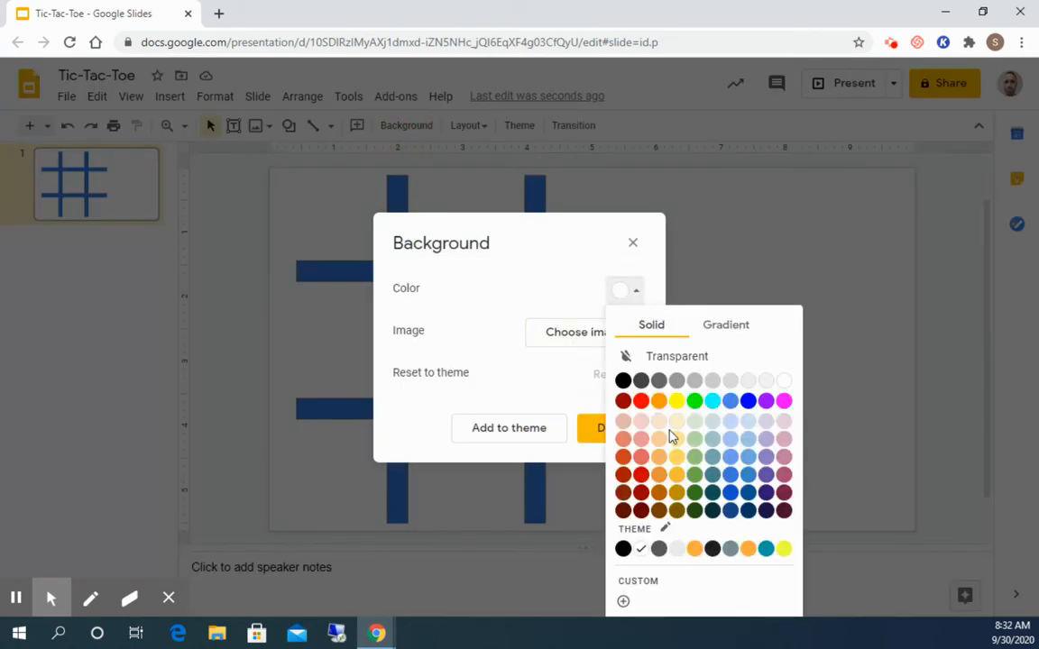
left_click(692, 548)
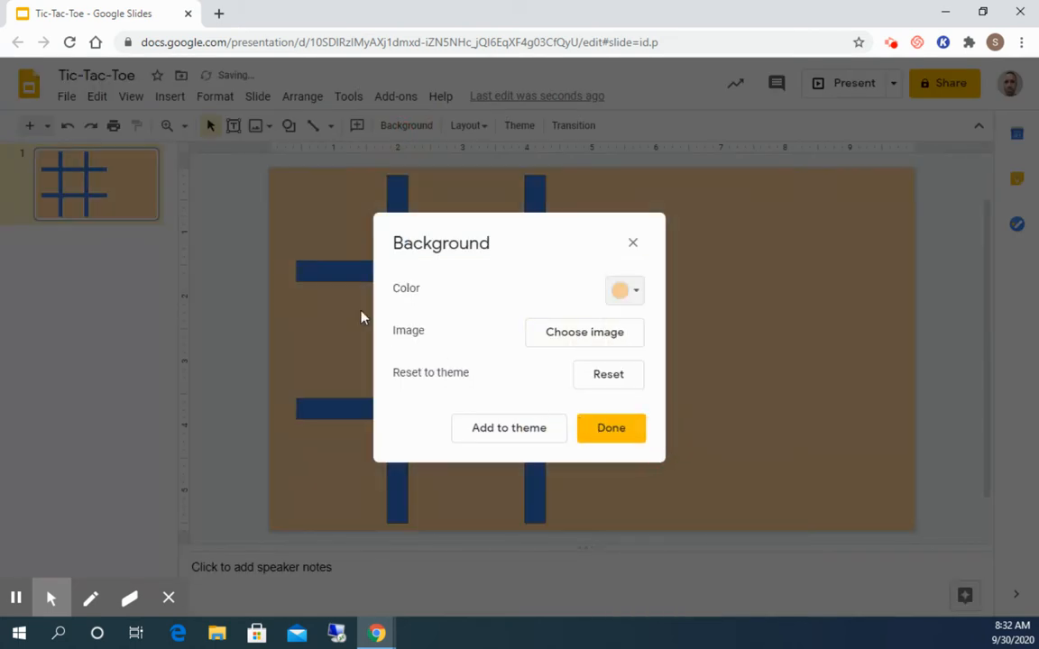
left_click(610, 428)
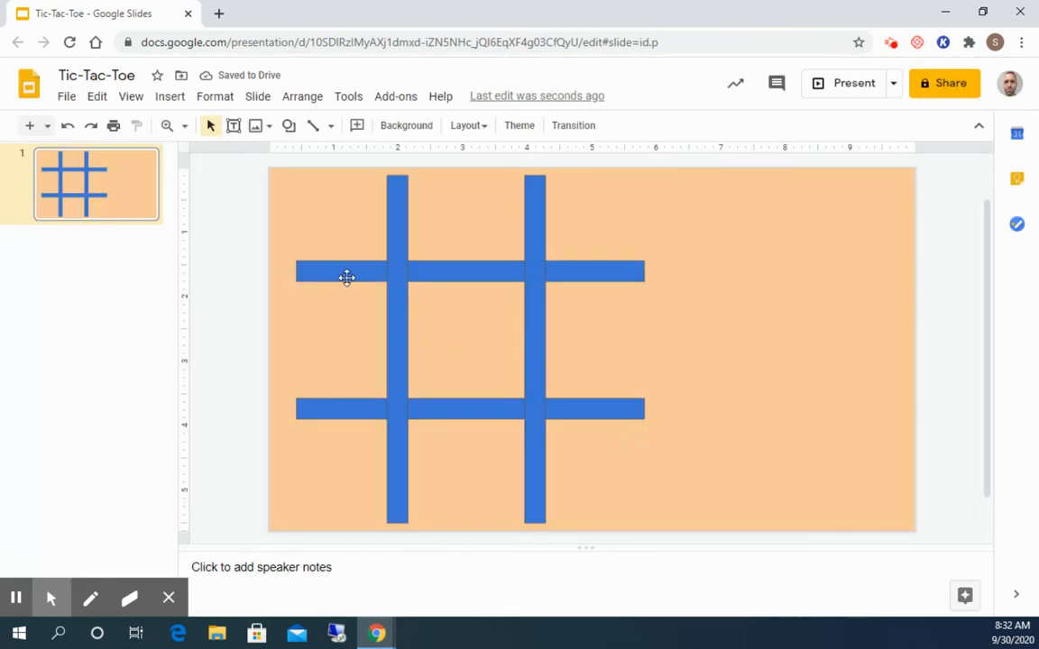
mouse_move(706, 352)
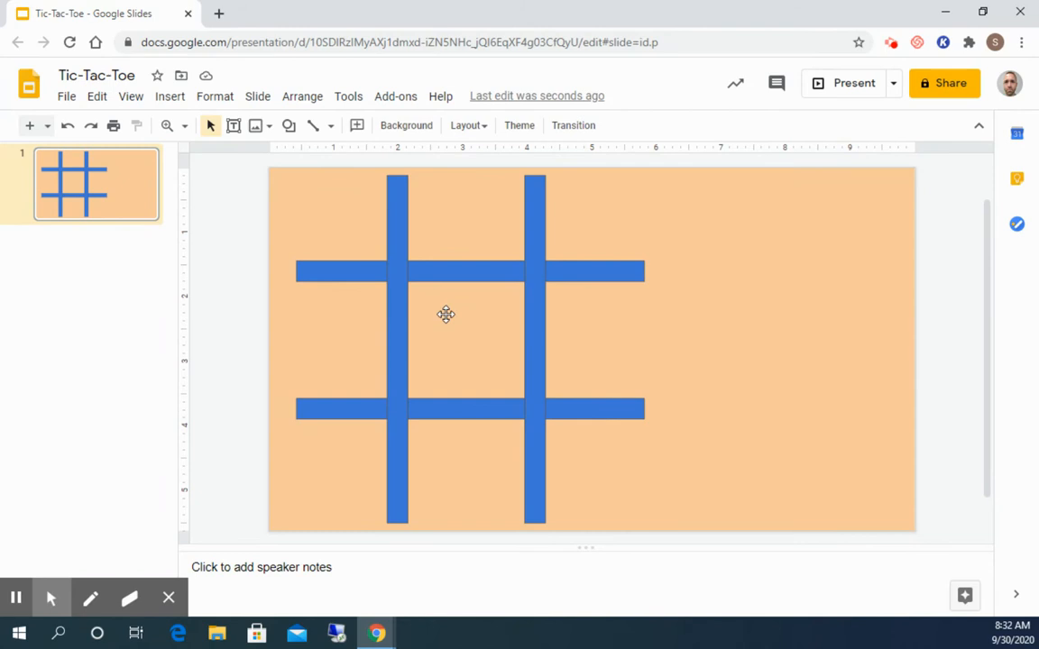
mouse_move(375, 313)
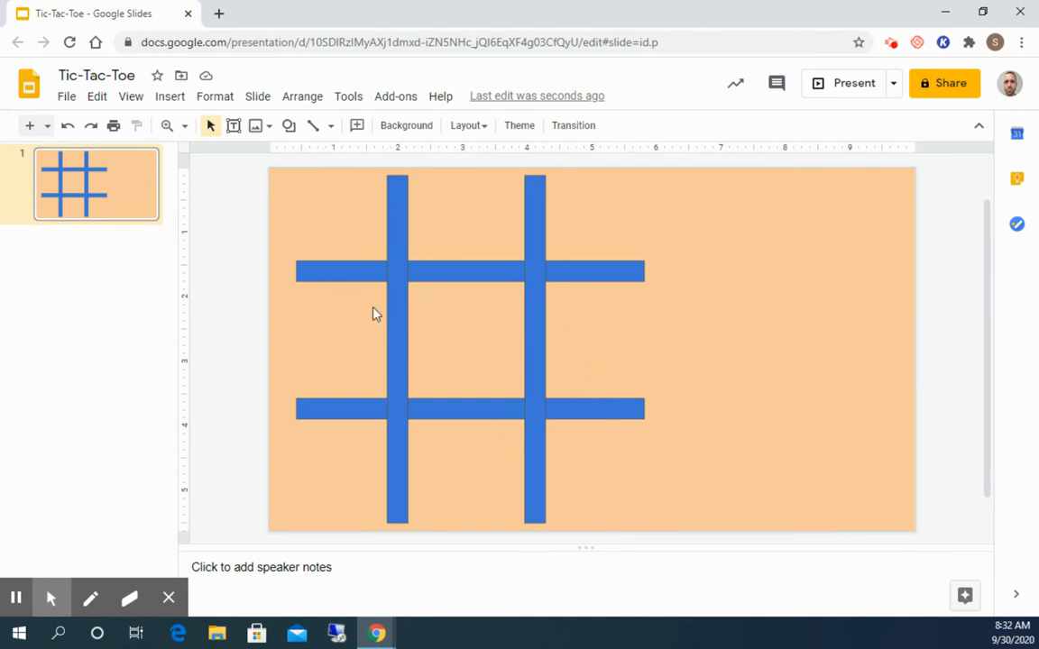
mouse_move(202, 216)
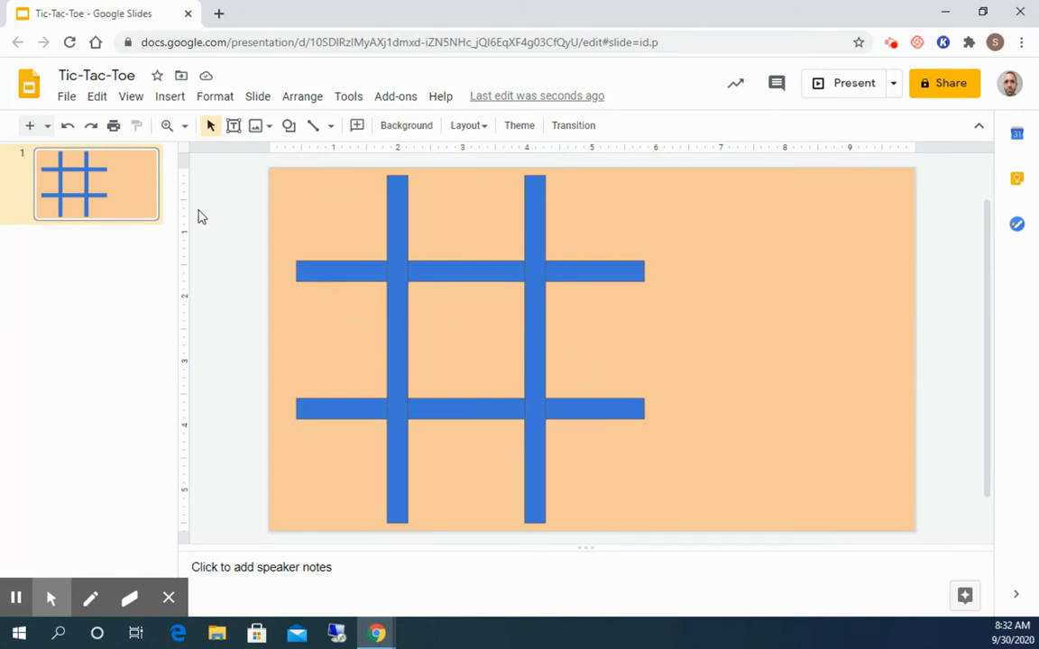
mouse_move(130, 97)
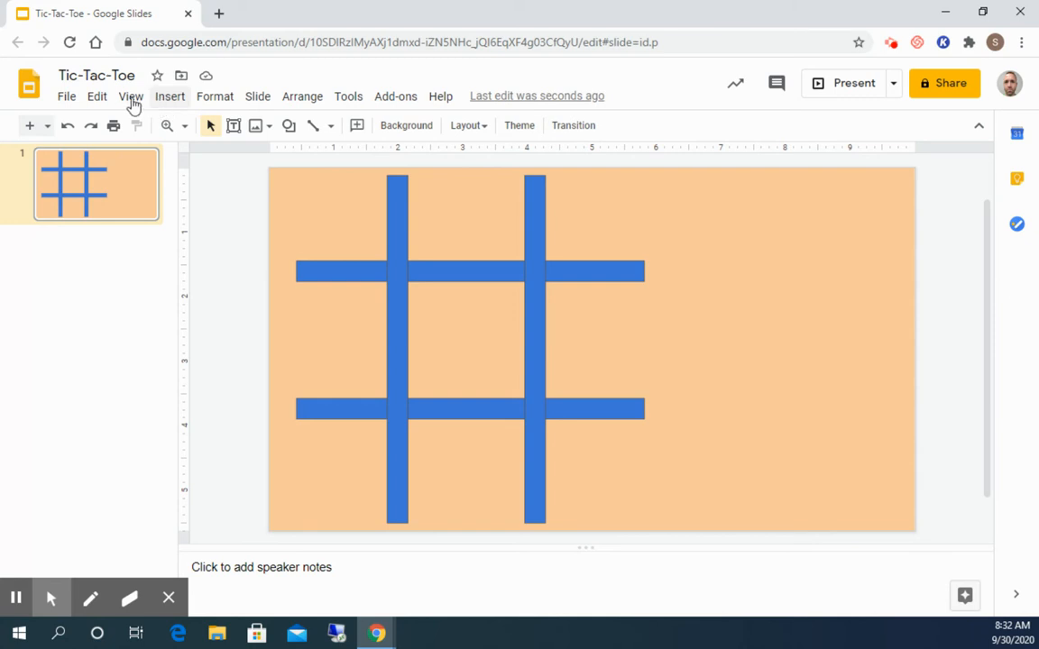
Step: Download the current slide as the JPEG image Tic-Tac-Toe.jpg
left_click(65, 96)
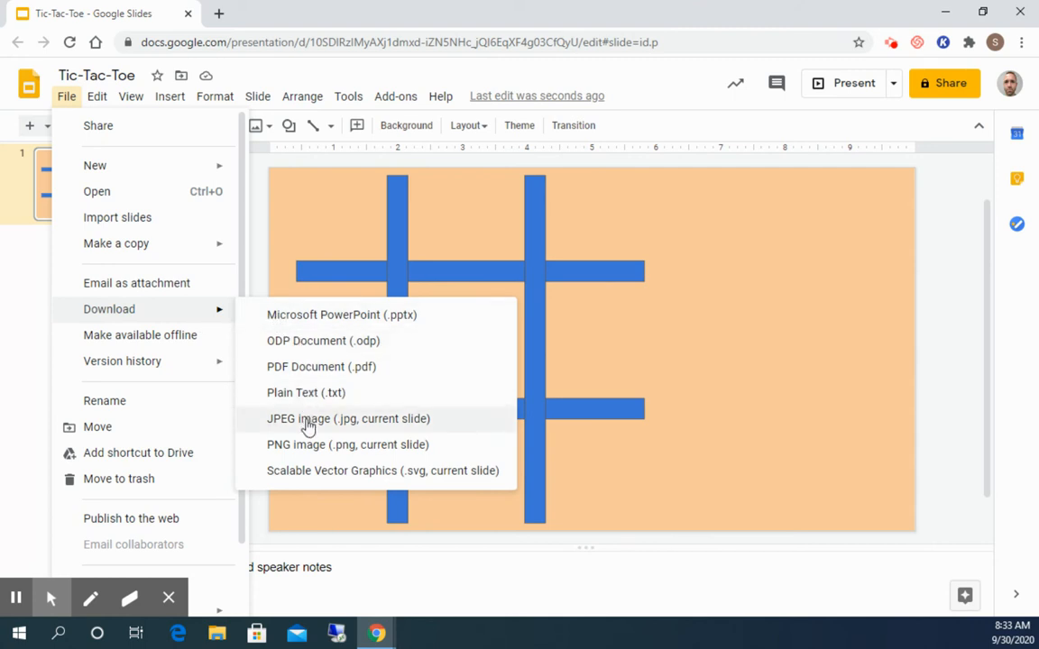
left_click(348, 418)
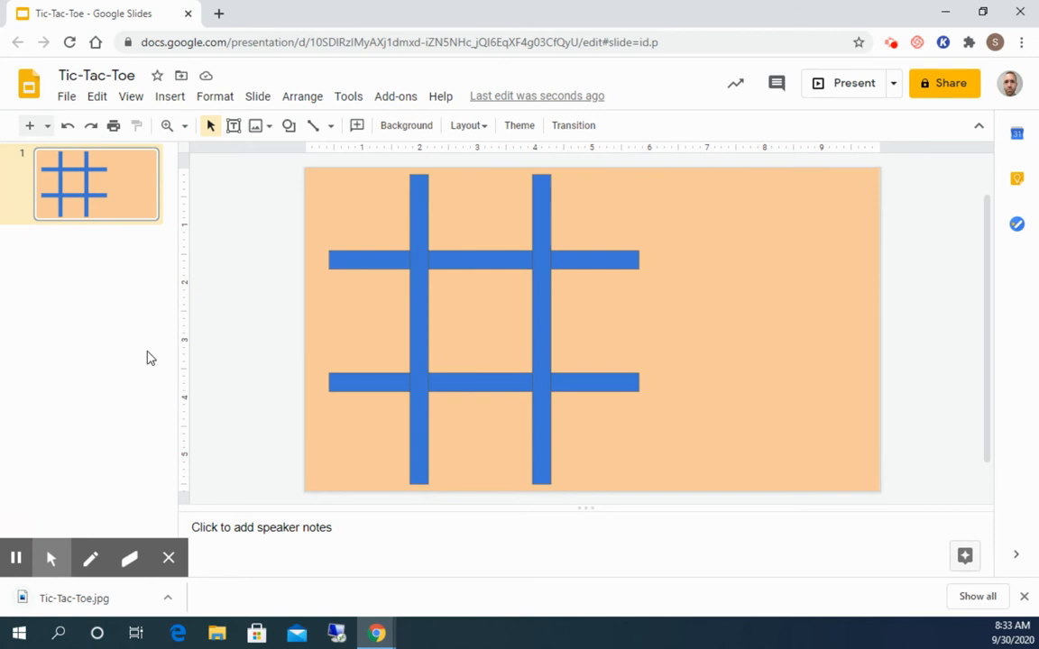
mouse_move(54, 206)
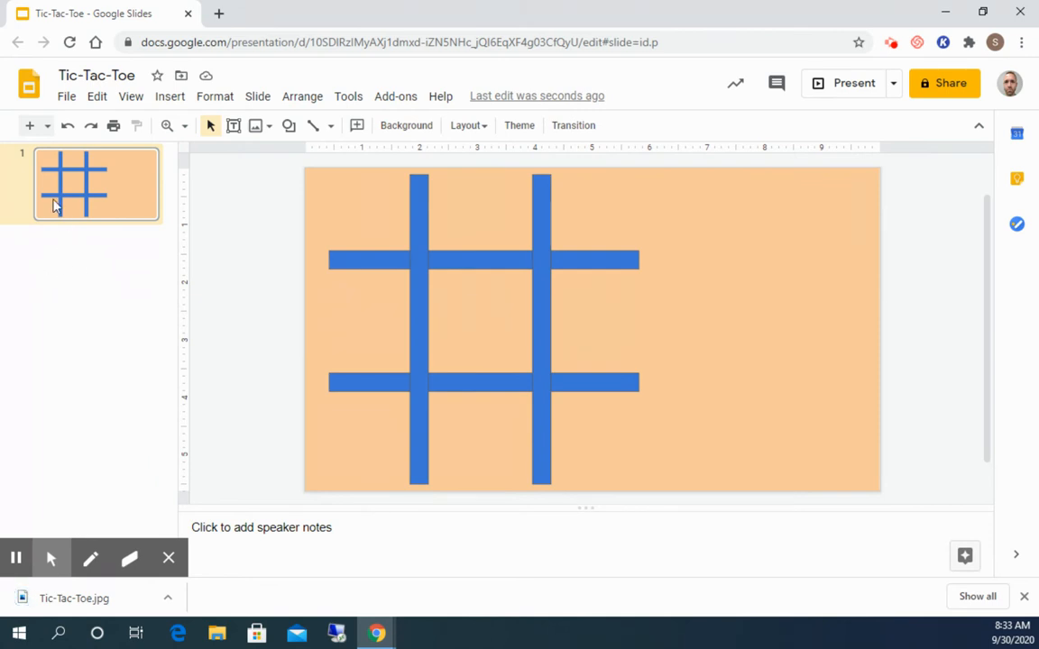
mouse_move(29, 127)
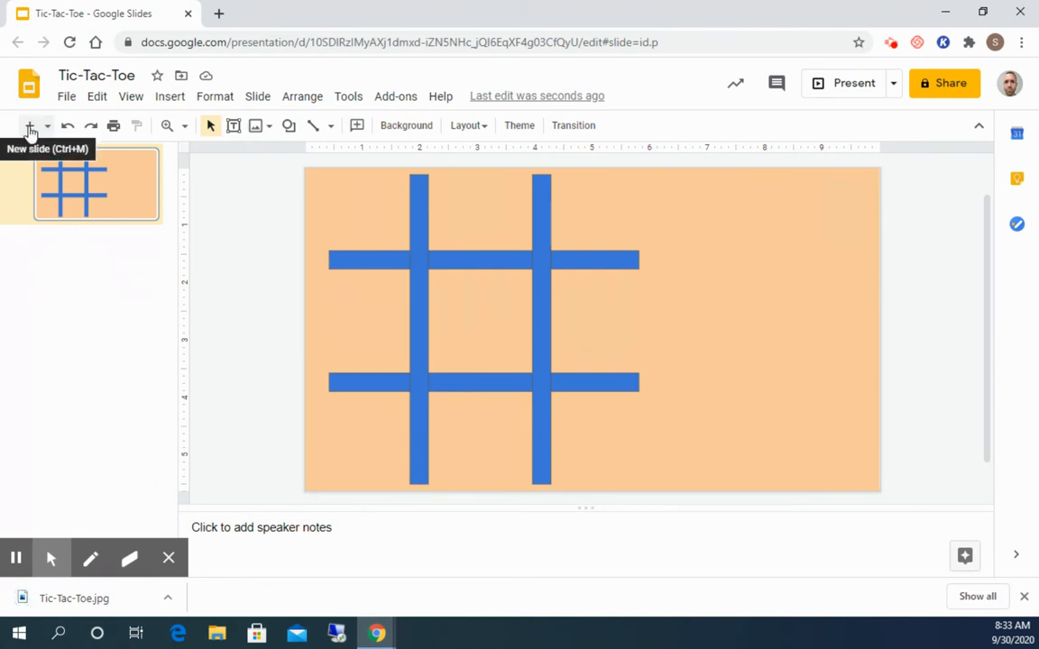
Step: Add a second slide with the Blank layout and bring up its background settings
left_click(29, 126)
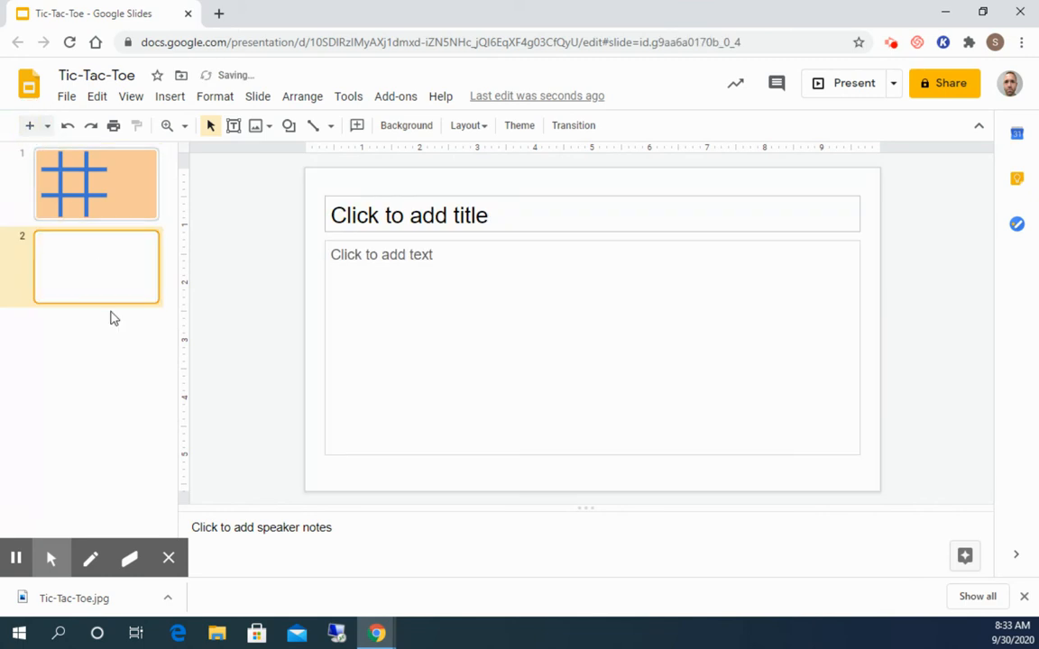
left_click(467, 127)
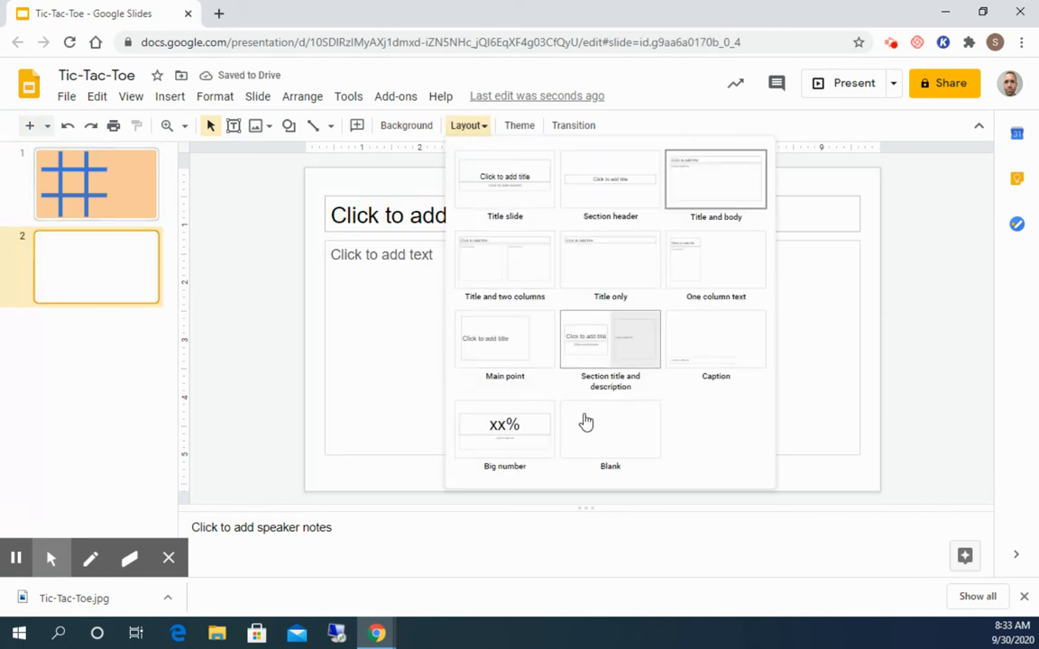
left_click(610, 430)
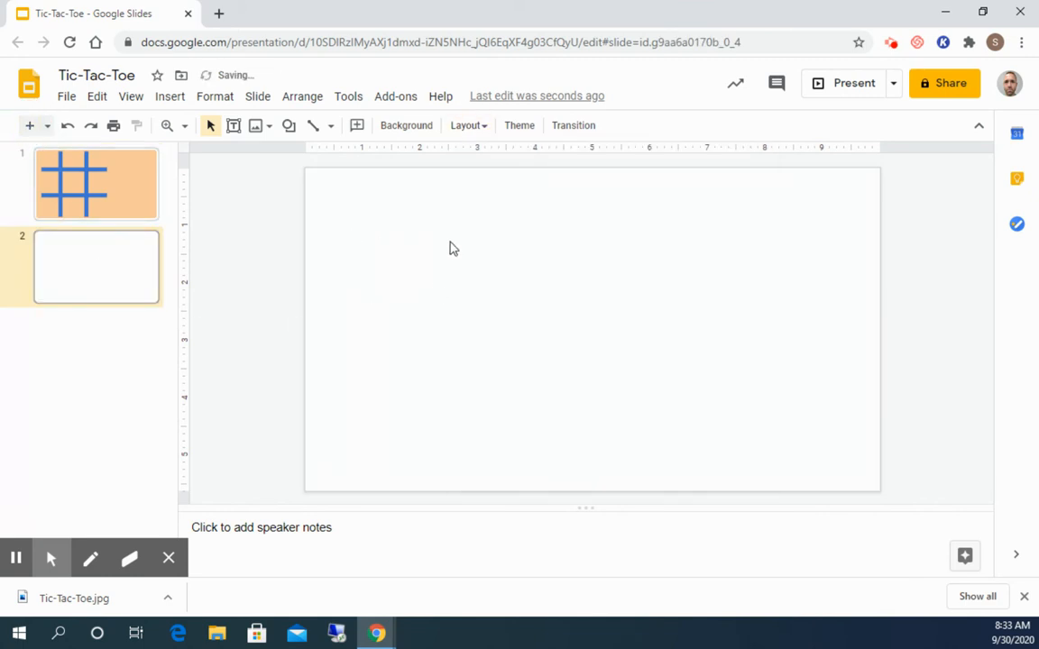
left_click(406, 126)
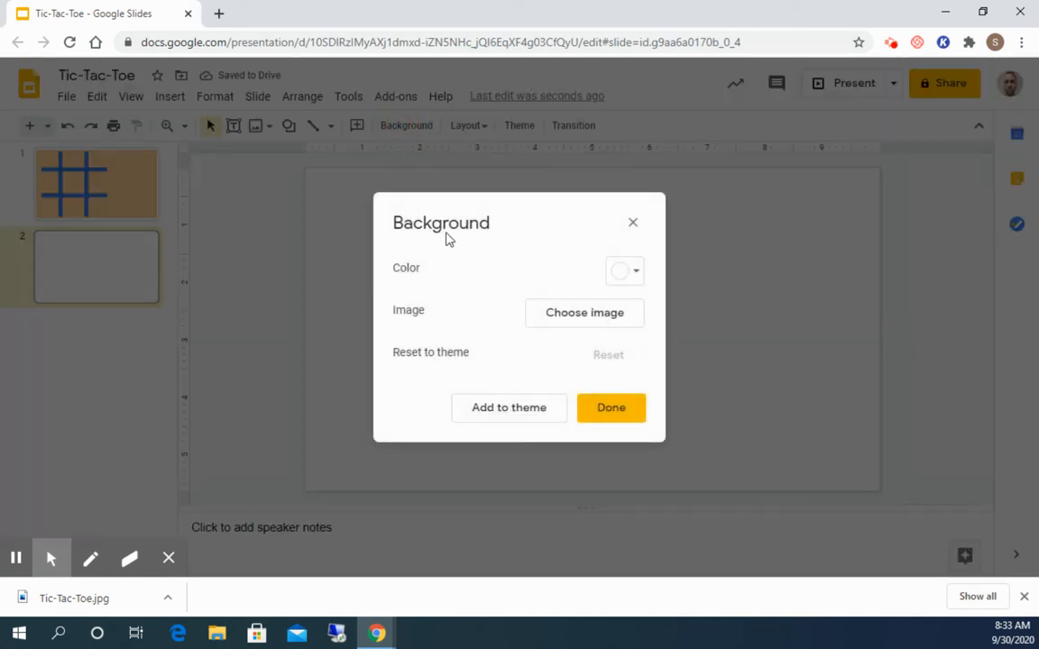
mouse_move(584, 314)
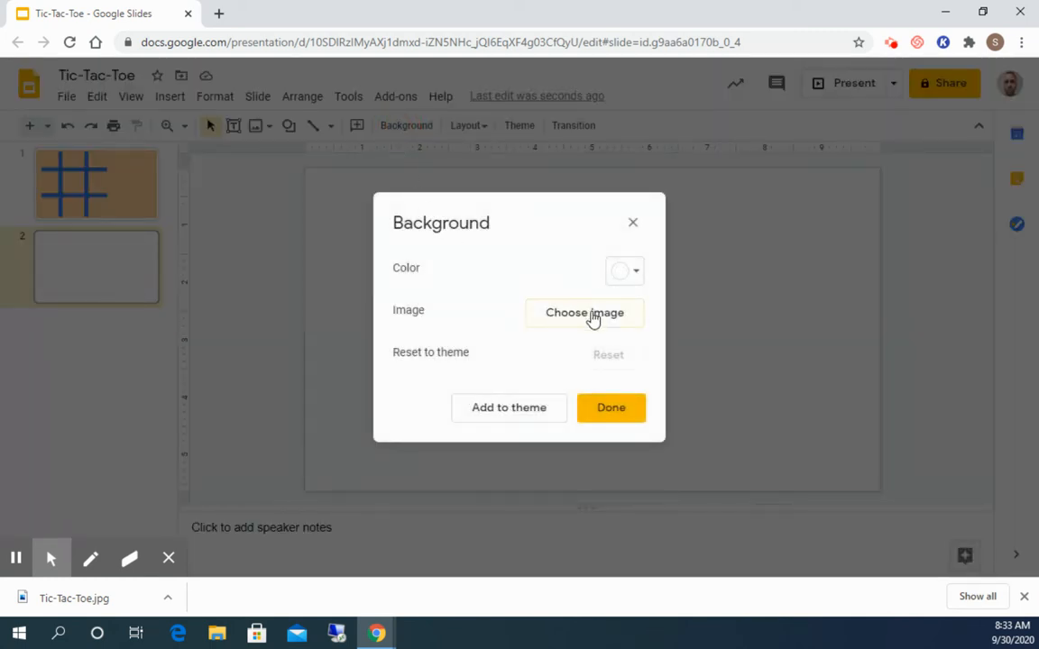
Step: Start choosing a background image by browsing files on the computer
left_click(584, 312)
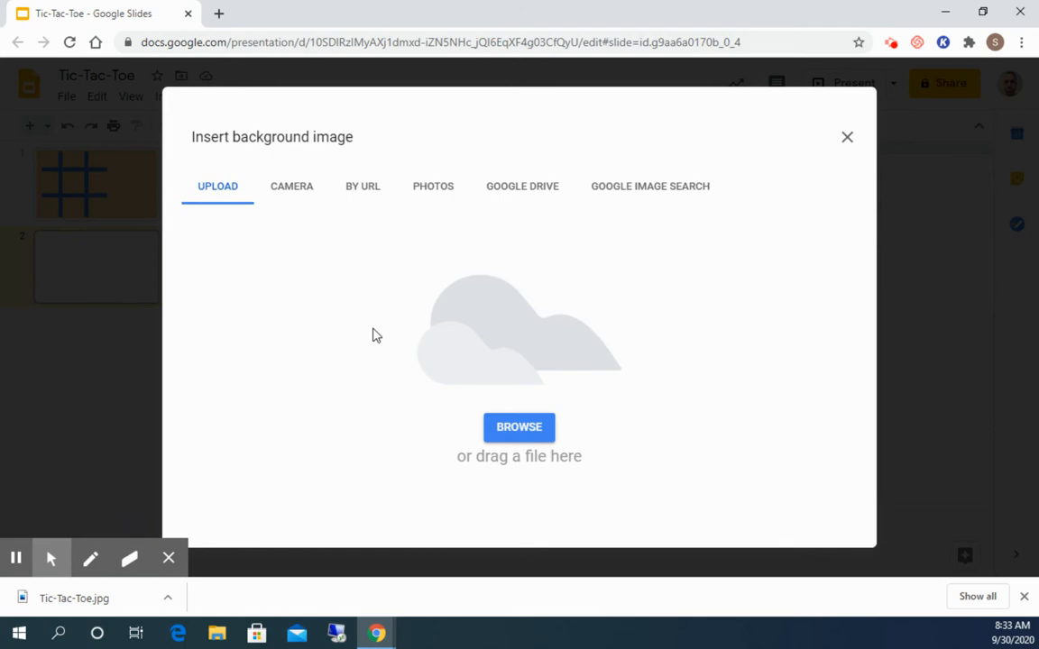
left_click(519, 425)
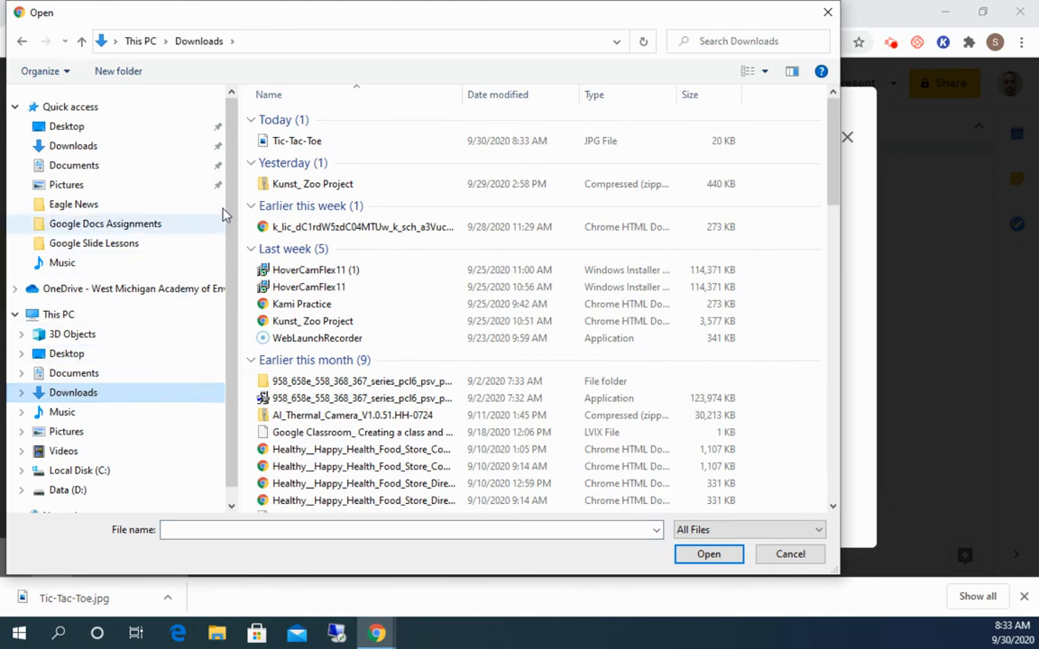
mouse_move(296, 141)
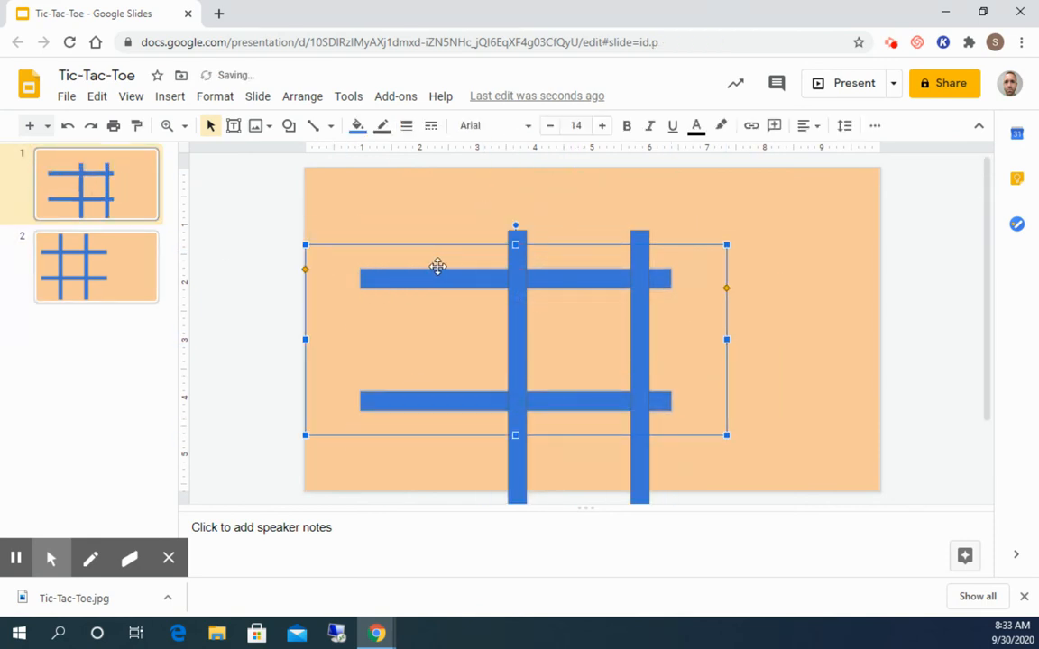
left_click(289, 323)
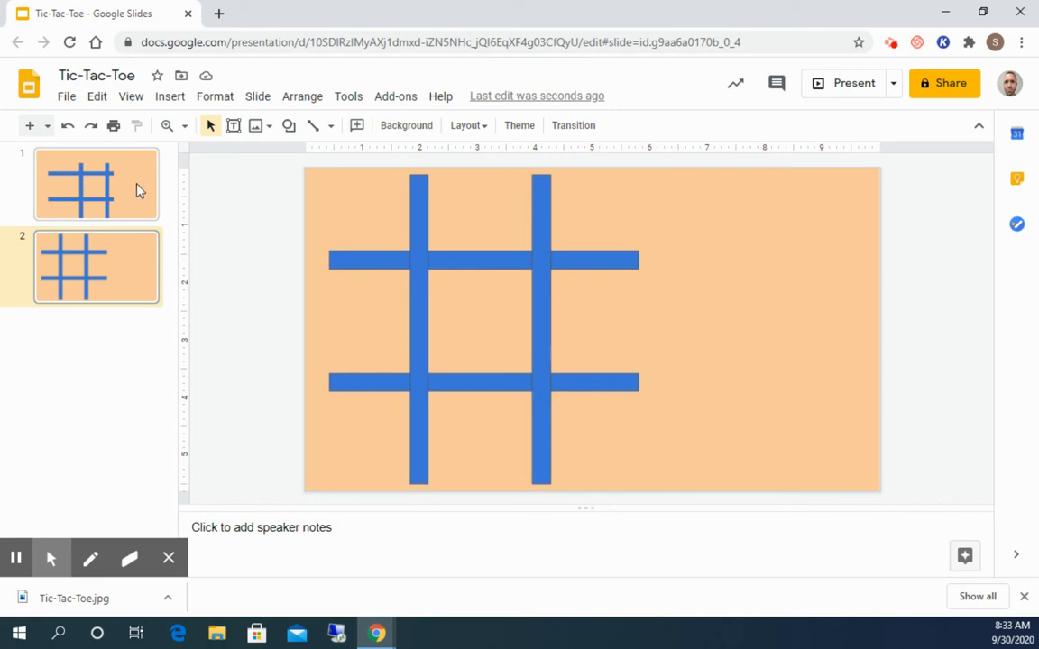
right_click(97, 184)
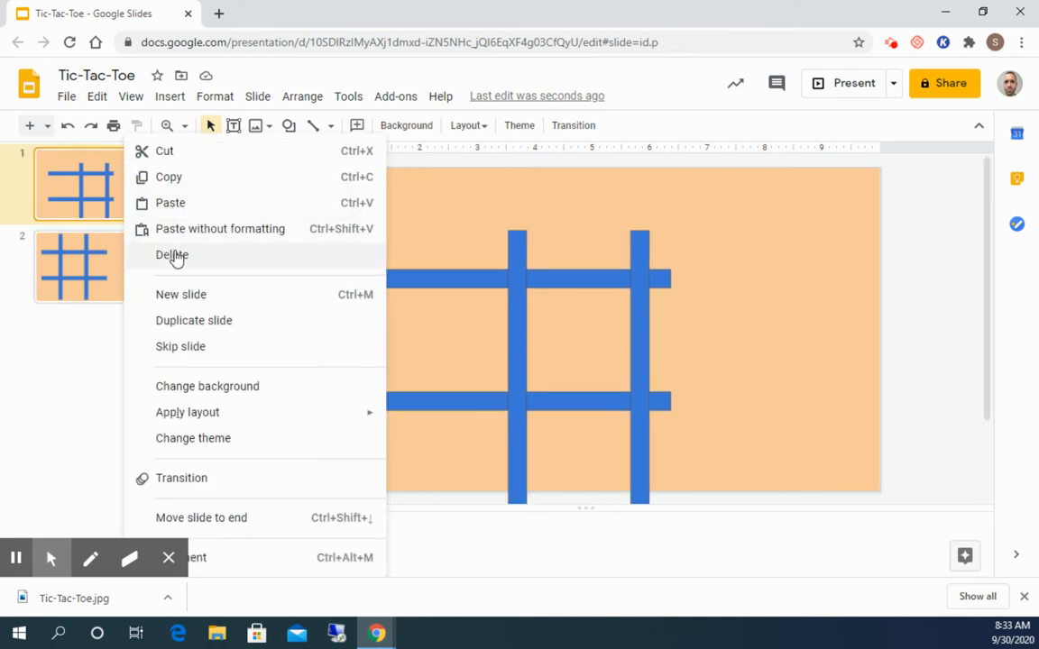
left_click(172, 257)
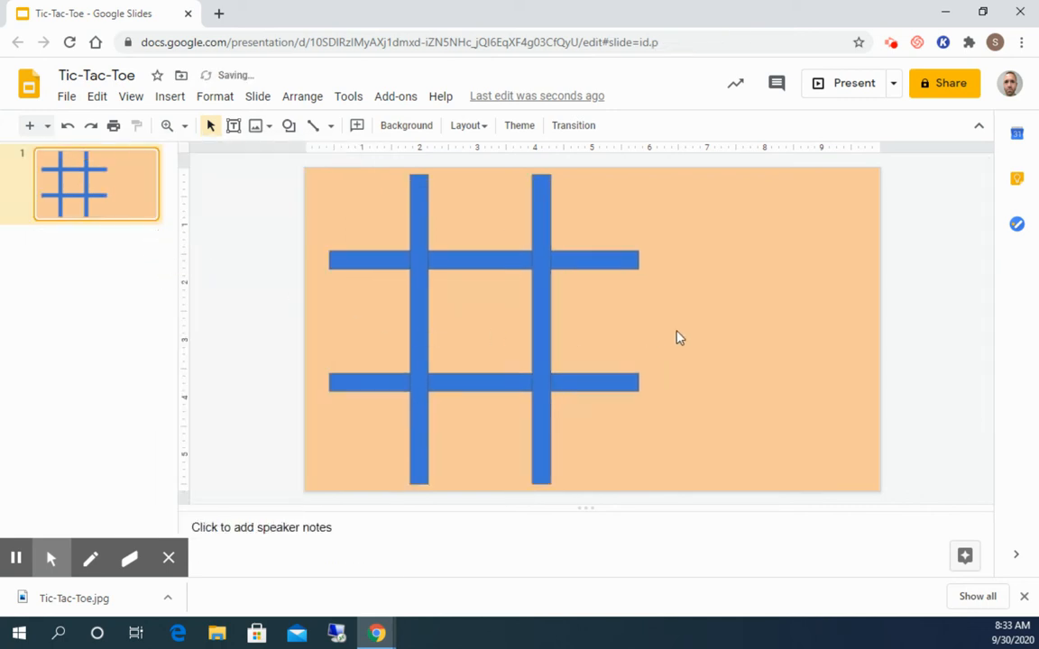
left_click(314, 305)
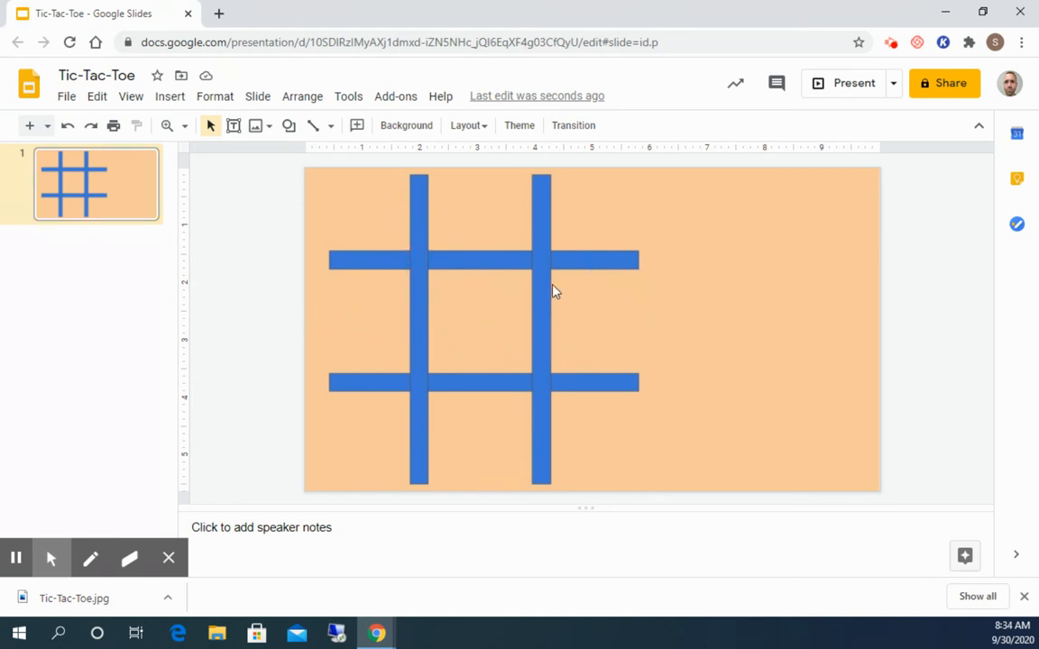
mouse_move(689, 242)
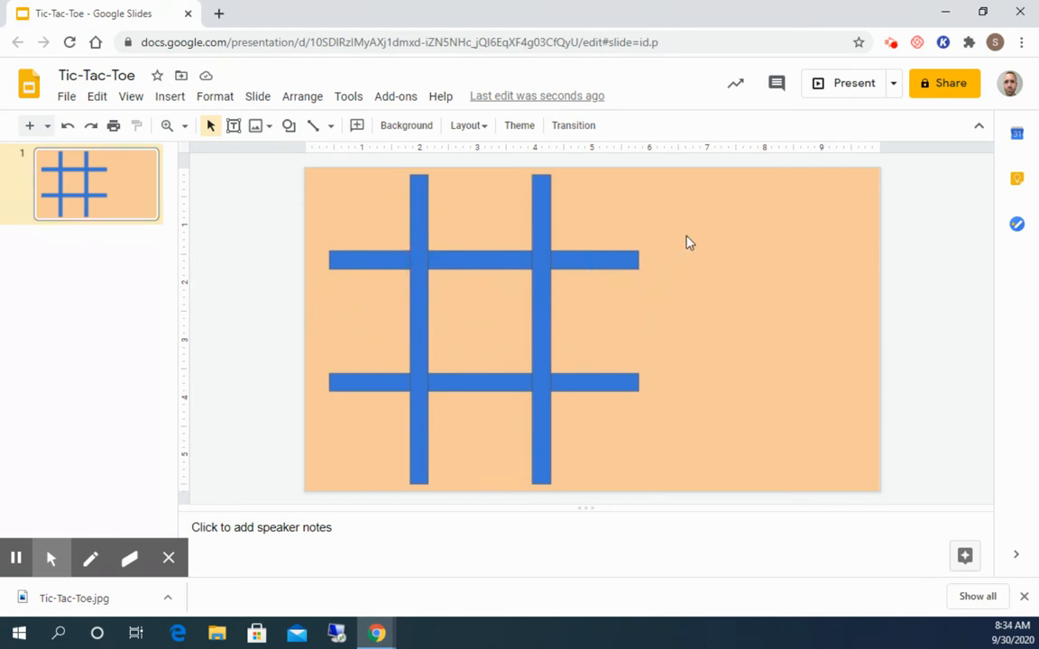
mouse_move(705, 260)
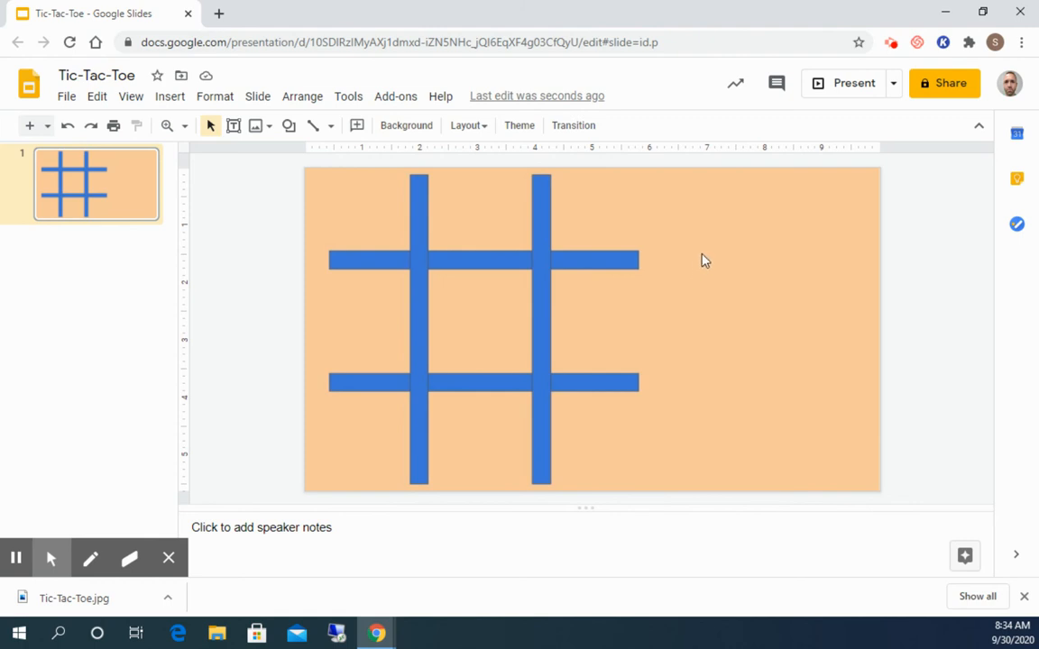
mouse_move(676, 235)
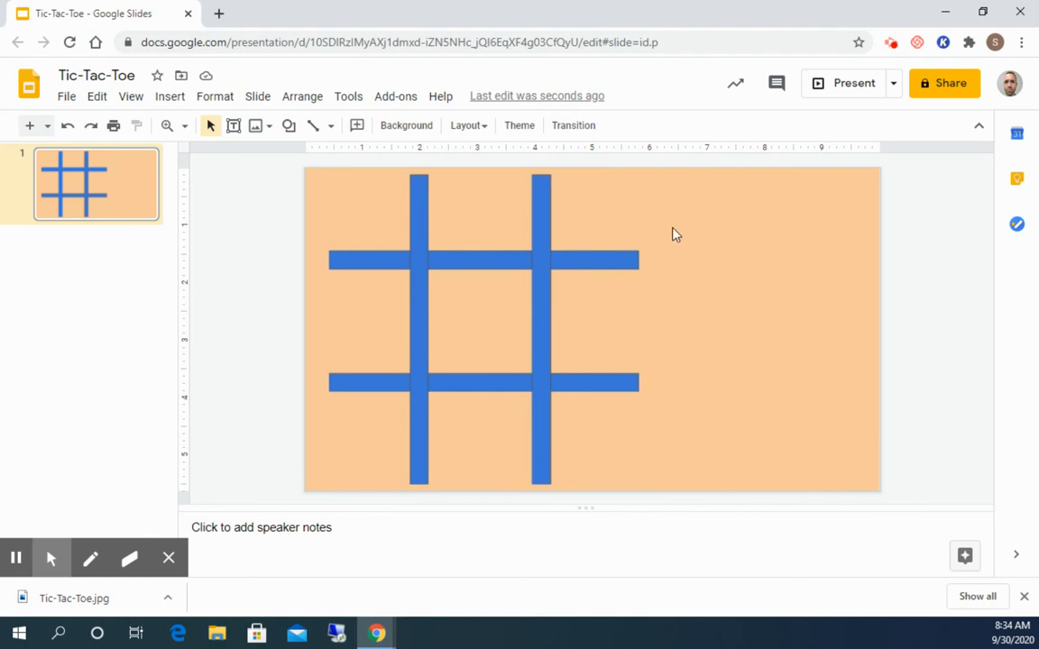
mouse_move(689, 249)
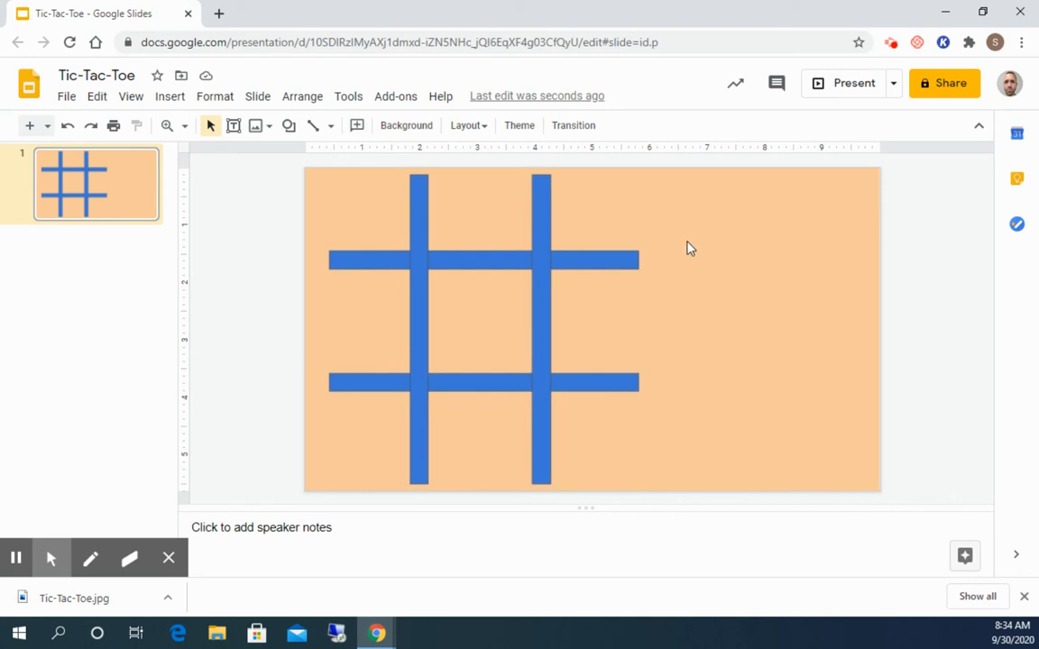
mouse_move(375, 241)
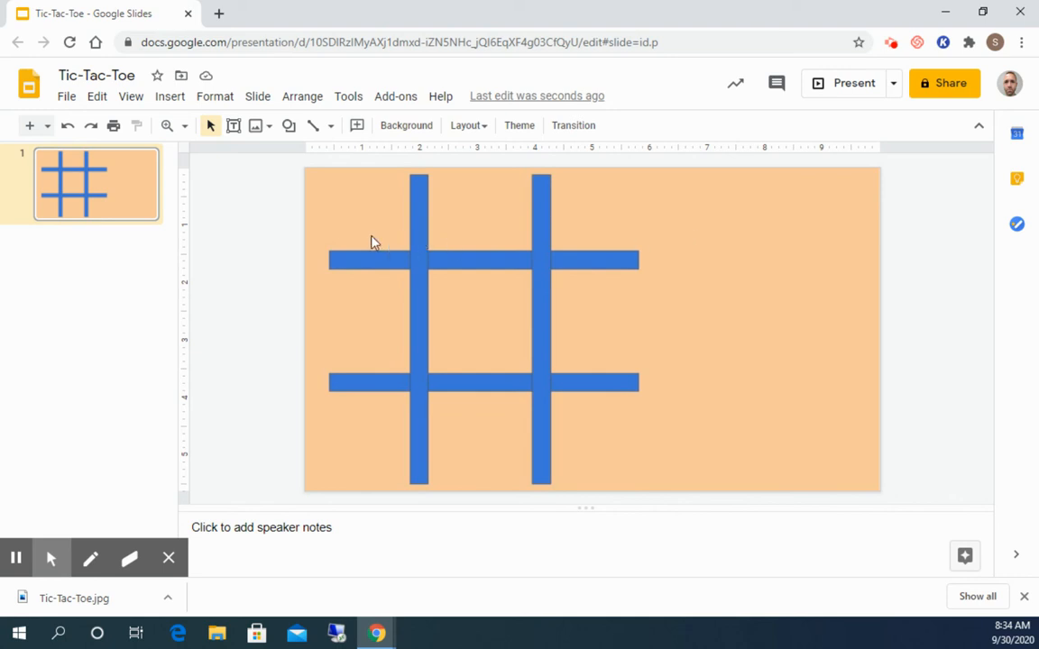
mouse_move(260, 126)
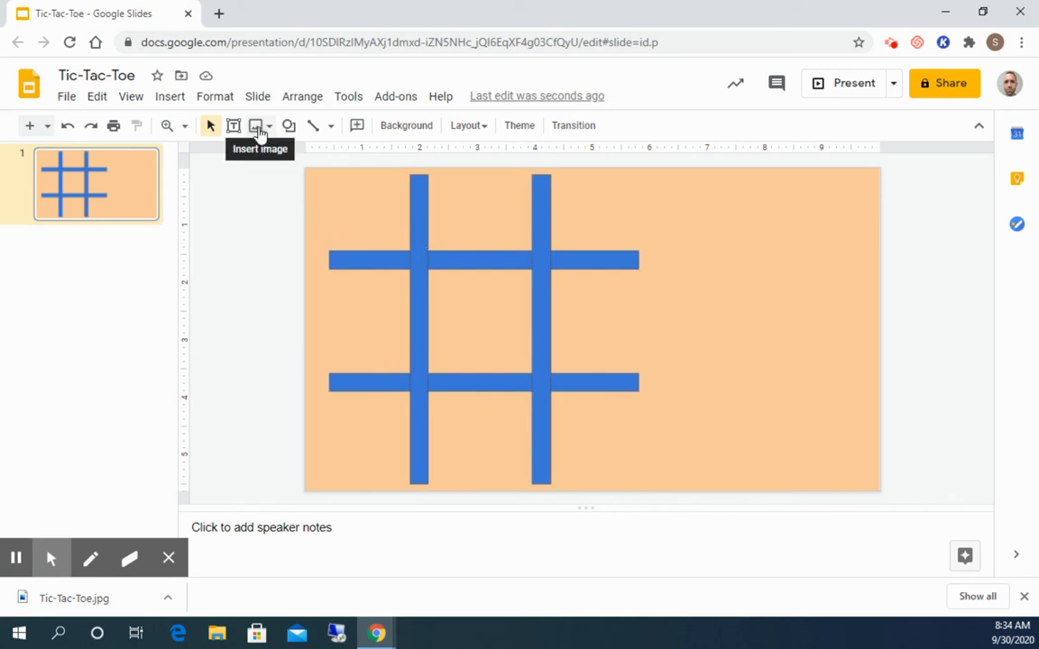
Step: Insert a 'cat clipart' web image and set it to the right of the board
left_click(256, 126)
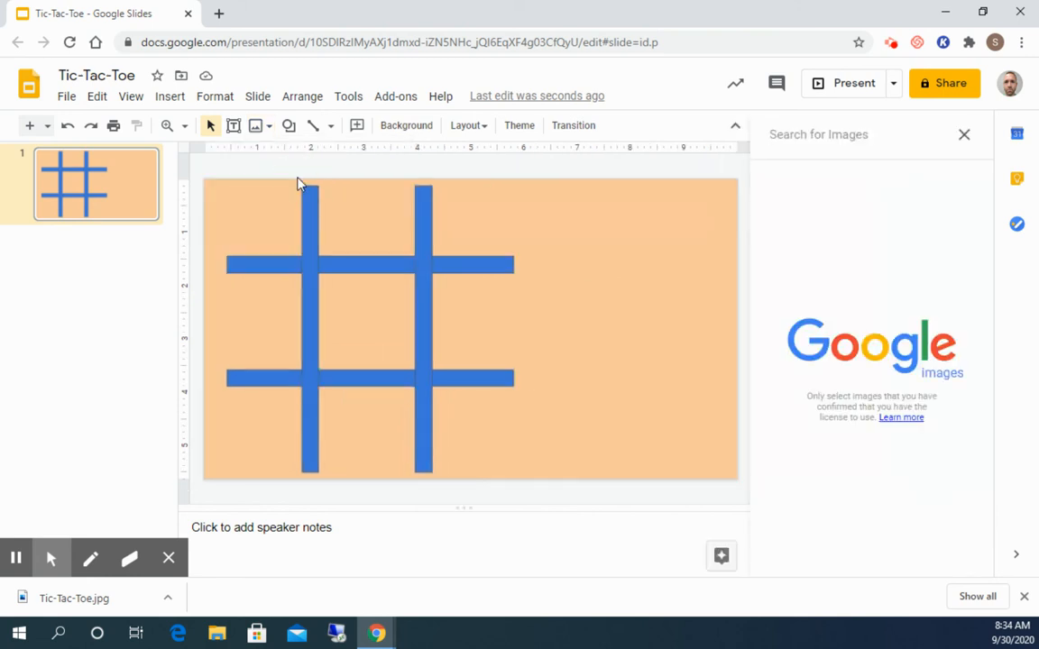
type("c")
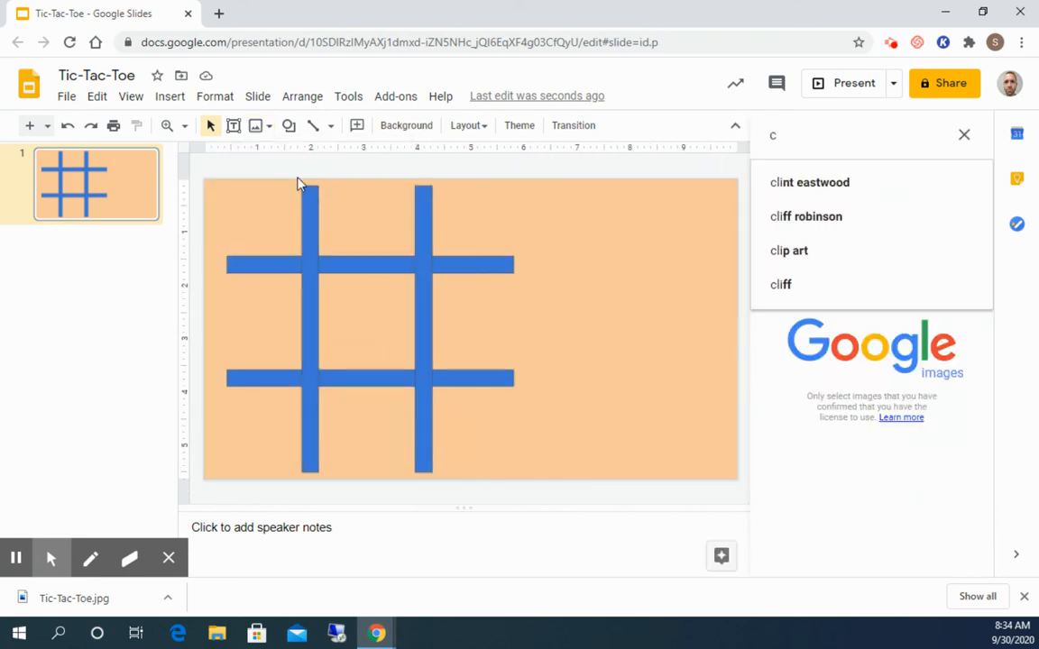
type("at clipart")
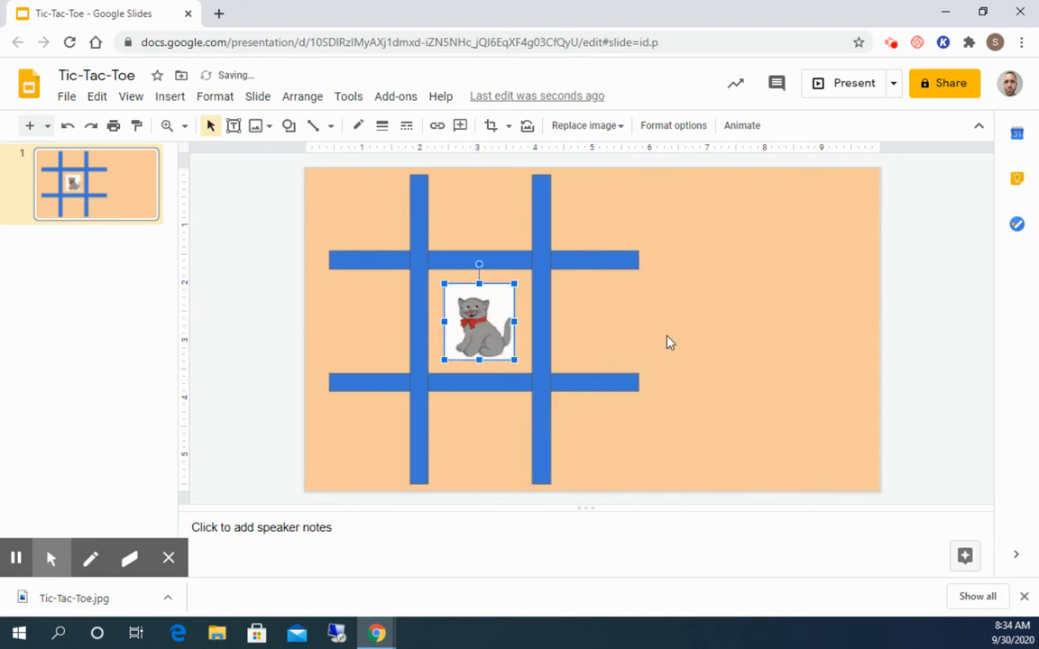
left_click_drag(479, 321, 696, 217)
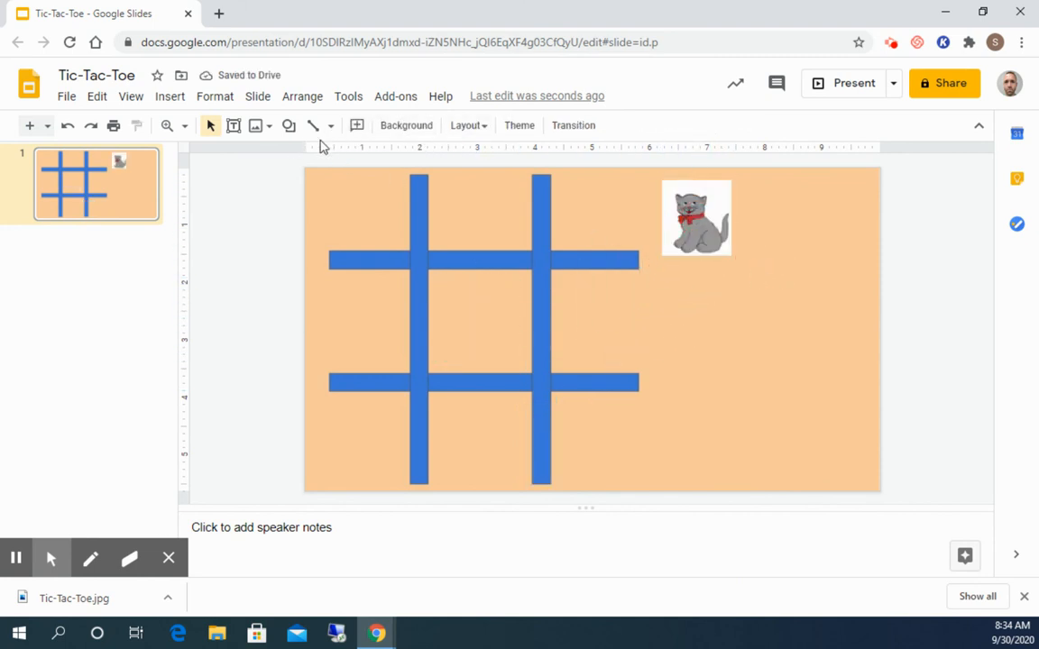
Step: Search the web for 'dog clipart' and insert the dalmatian image
left_click(256, 126)
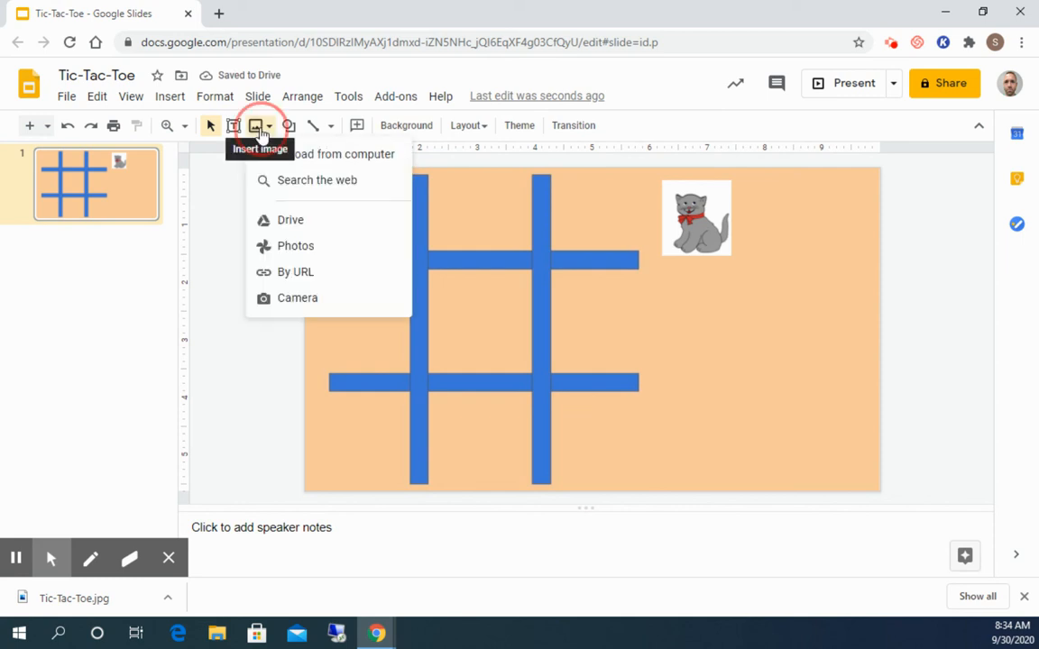
left_click(318, 181)
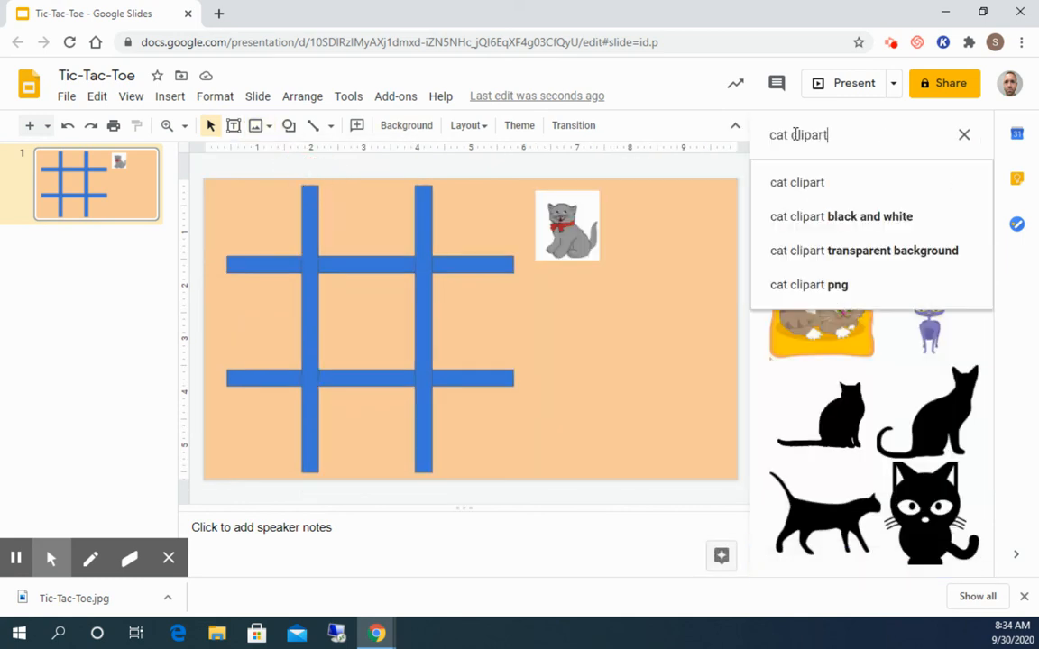
double_click(779, 133)
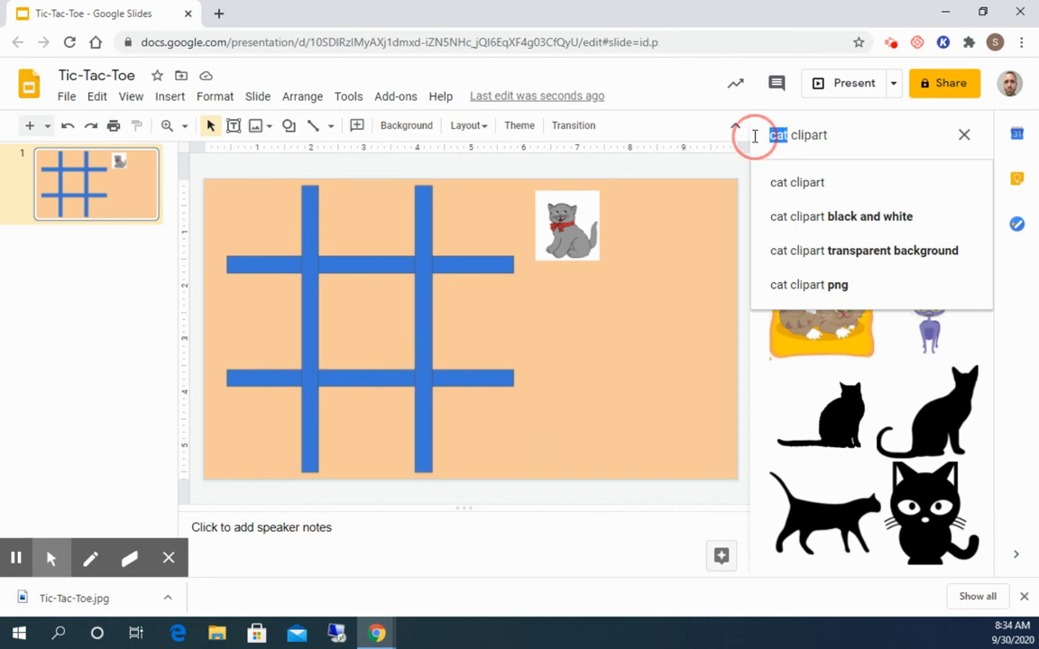
type("dog clipart")
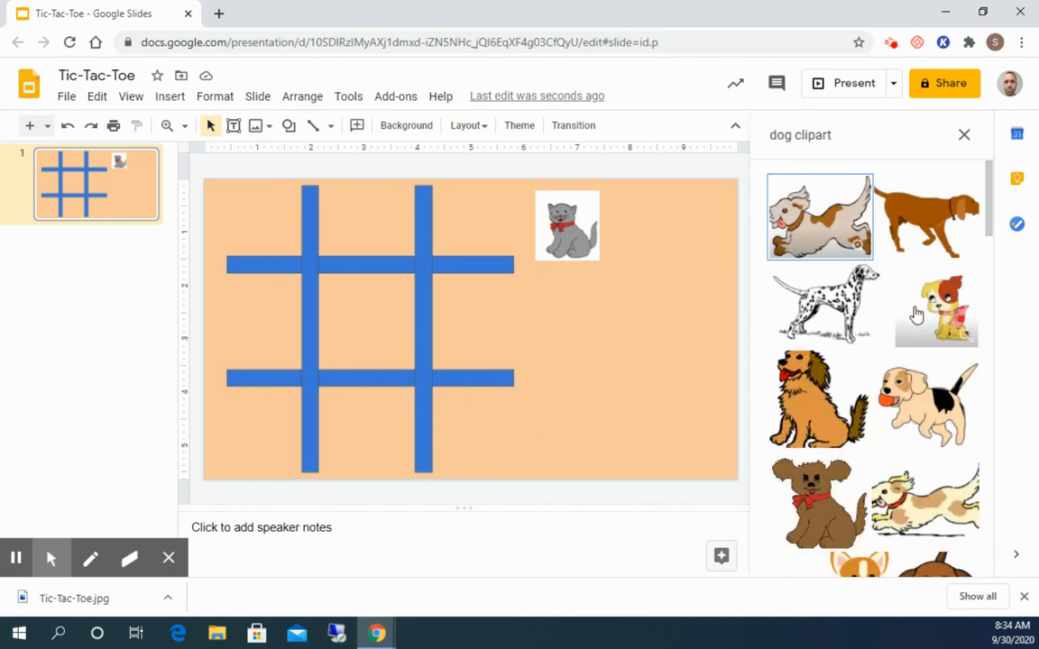
left_click(822, 303)
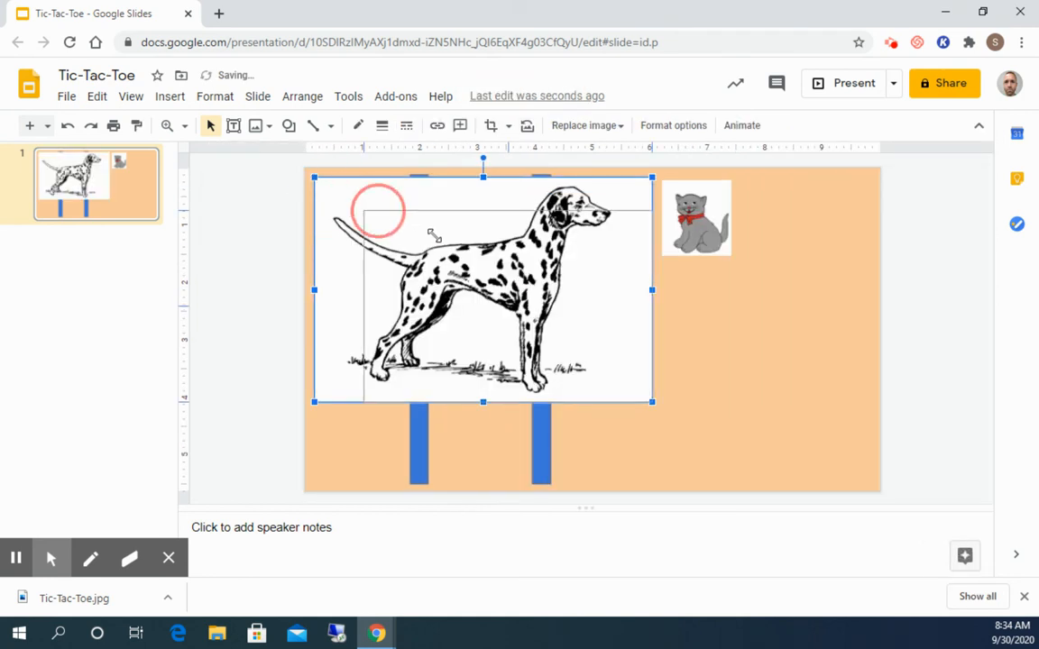
Step: Shrink the dalmatian to token size and place it right of the board below the cat
left_click_drag(483, 289, 603, 369)
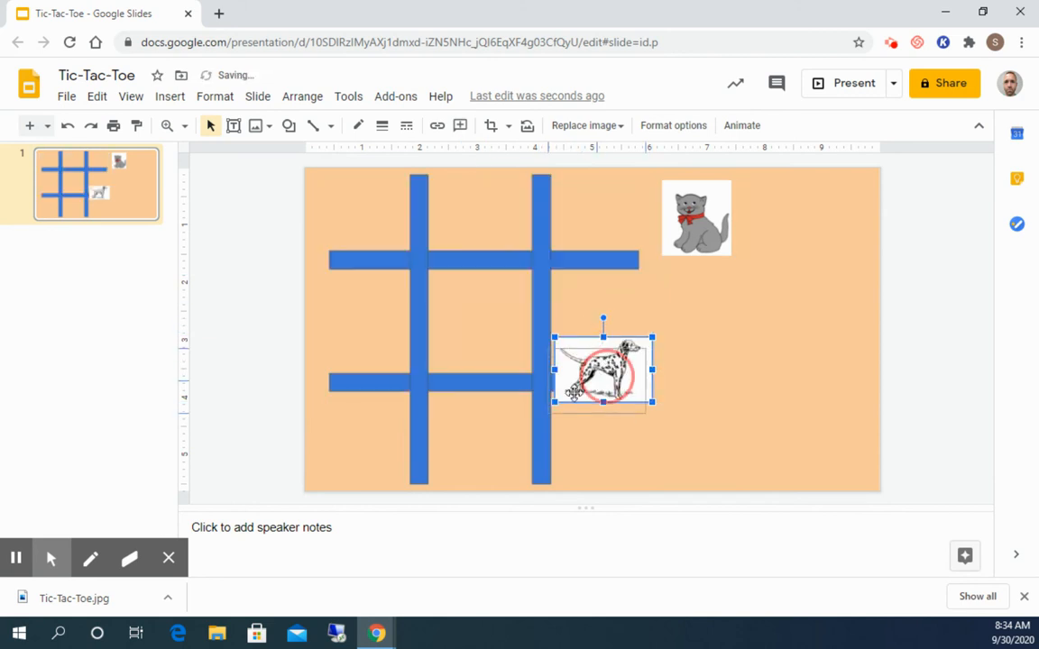
left_click_drag(603, 370, 480, 438)
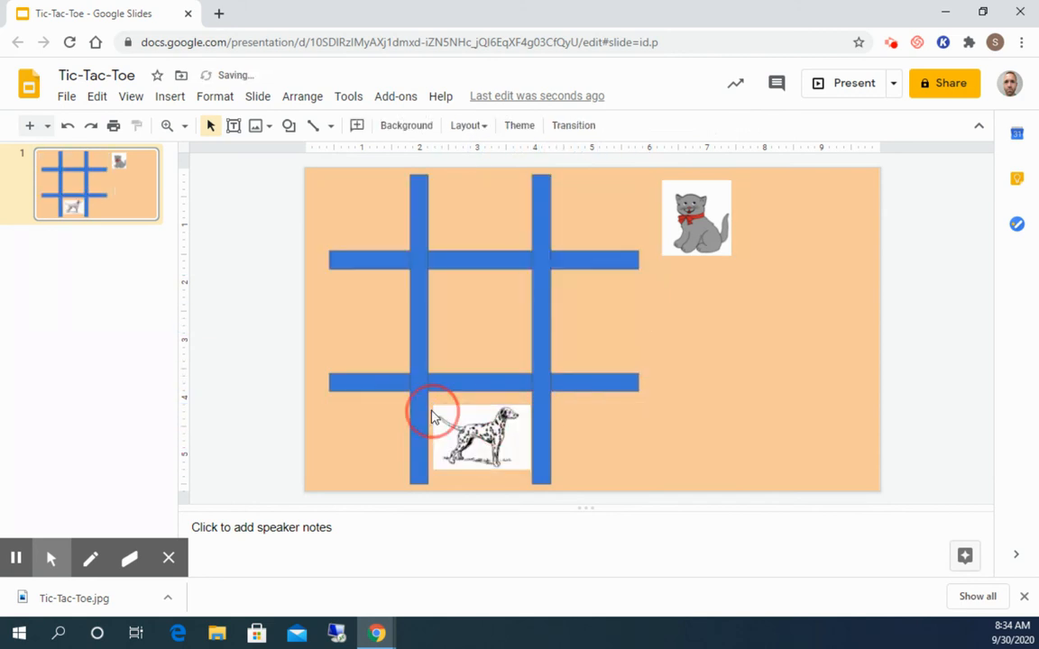
left_click(482, 439)
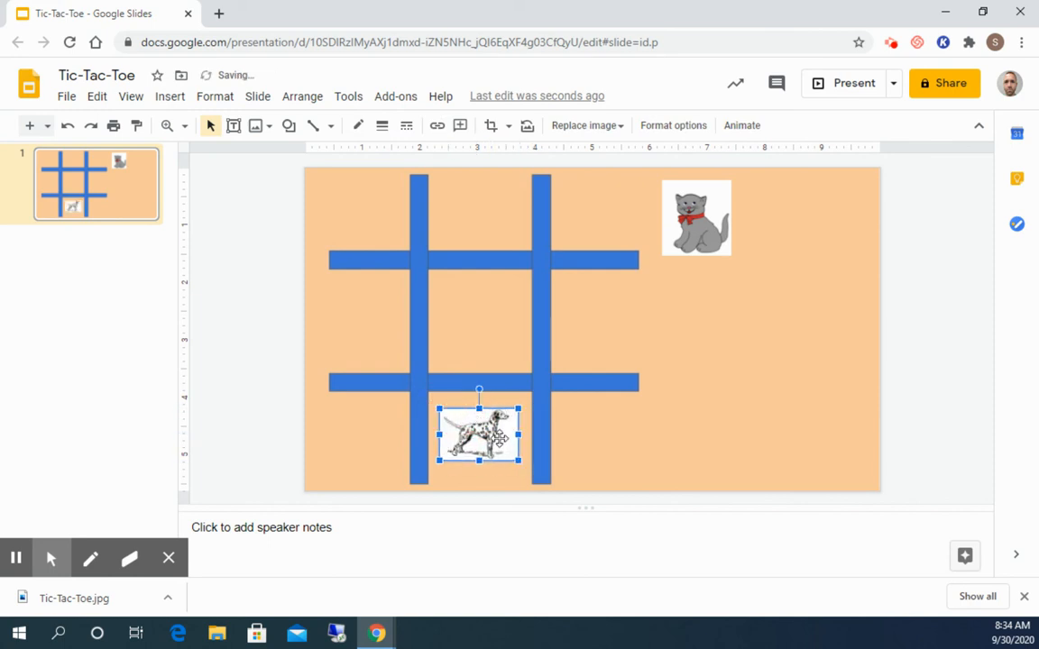
left_click_drag(480, 435, 725, 335)
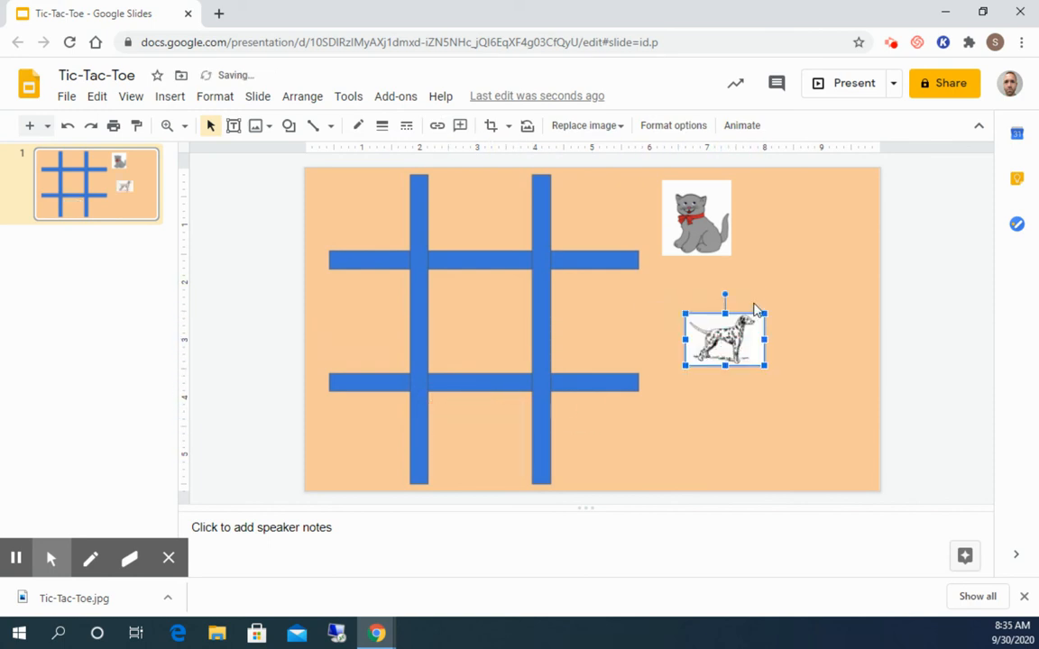
Step: Duplicate the cat image into a stack of copies beside the board
left_click(696, 216)
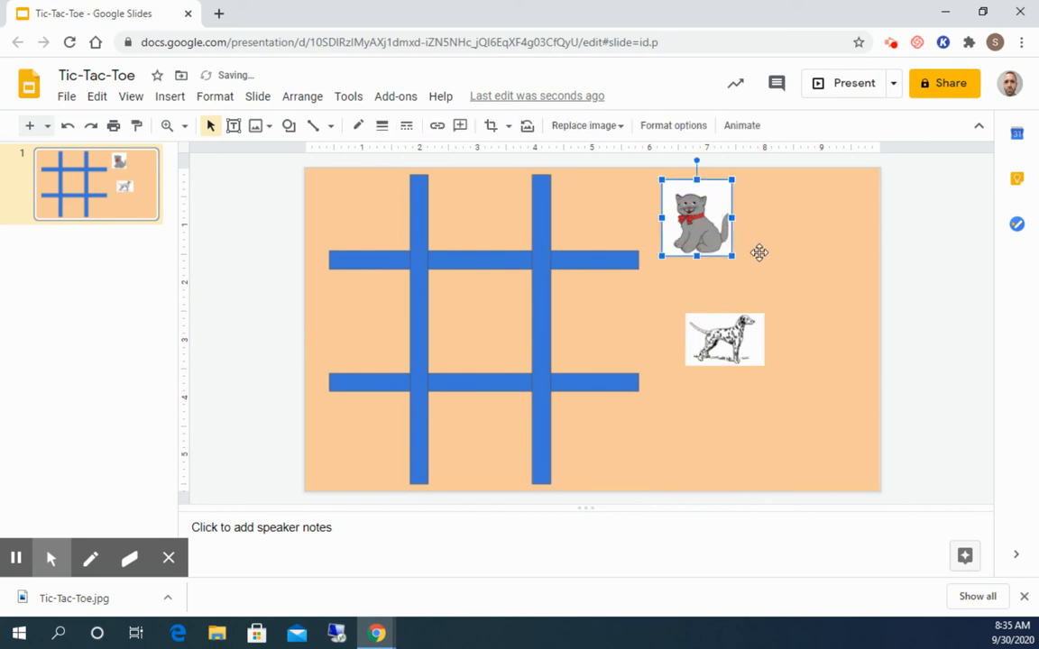
mouse_move(819, 278)
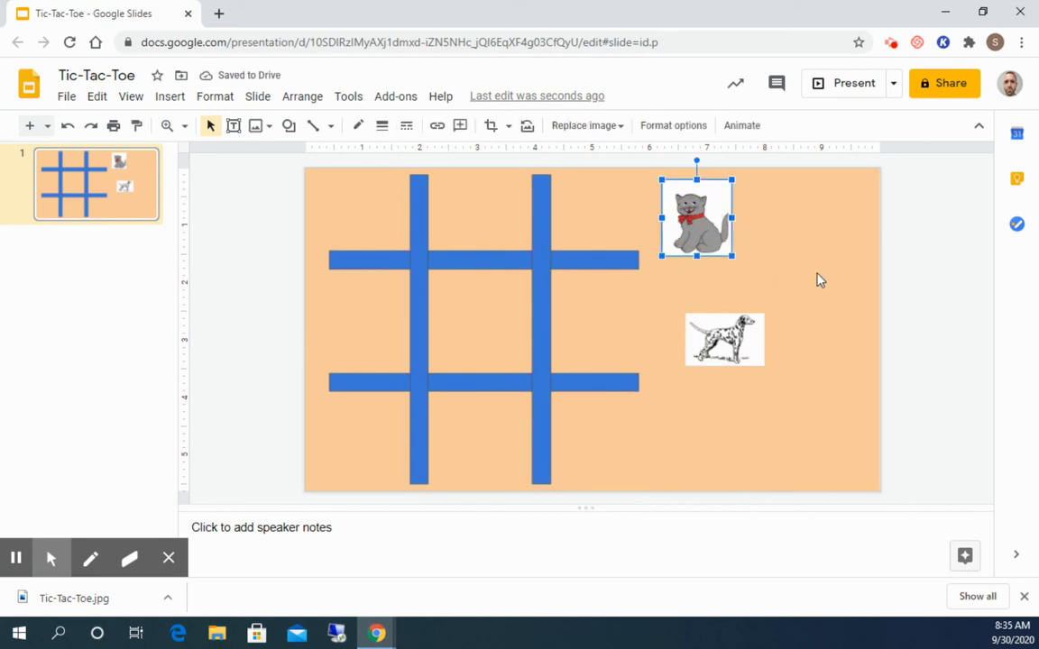
left_click_drag(696, 217, 736, 249)
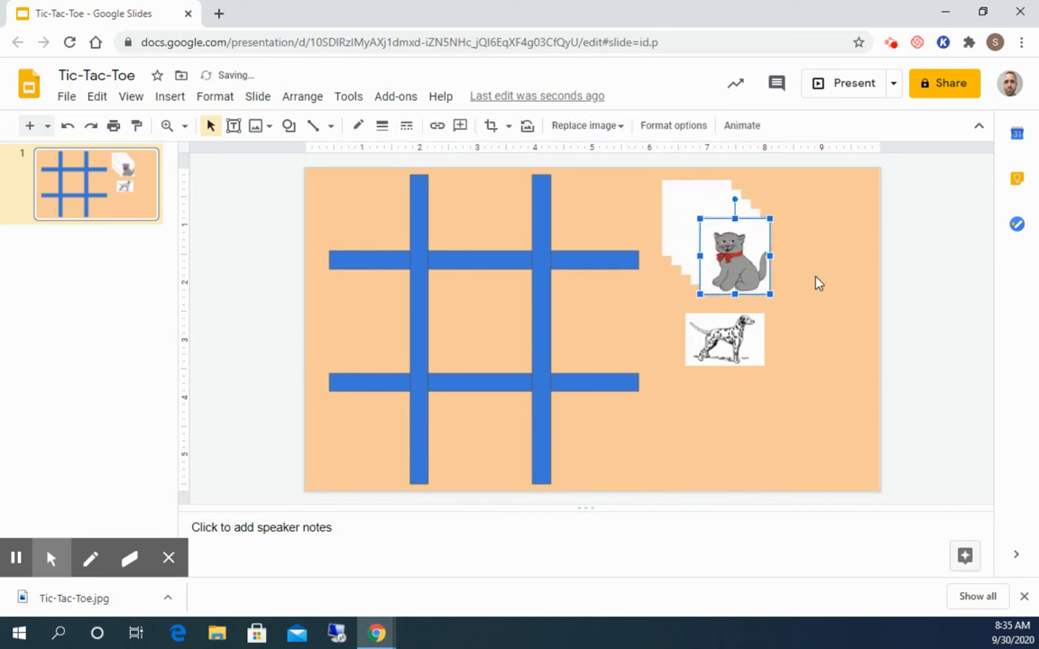
Step: Duplicate the dalmatian image into a stack of copies, then deselect
left_click(725, 339)
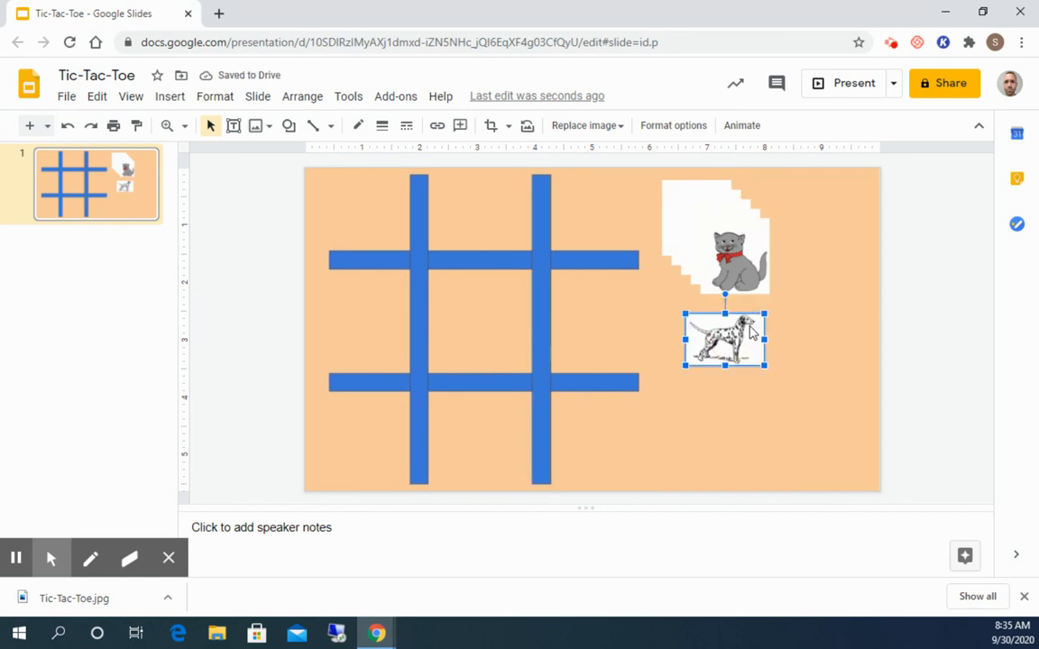
left_click_drag(725, 339, 753, 361)
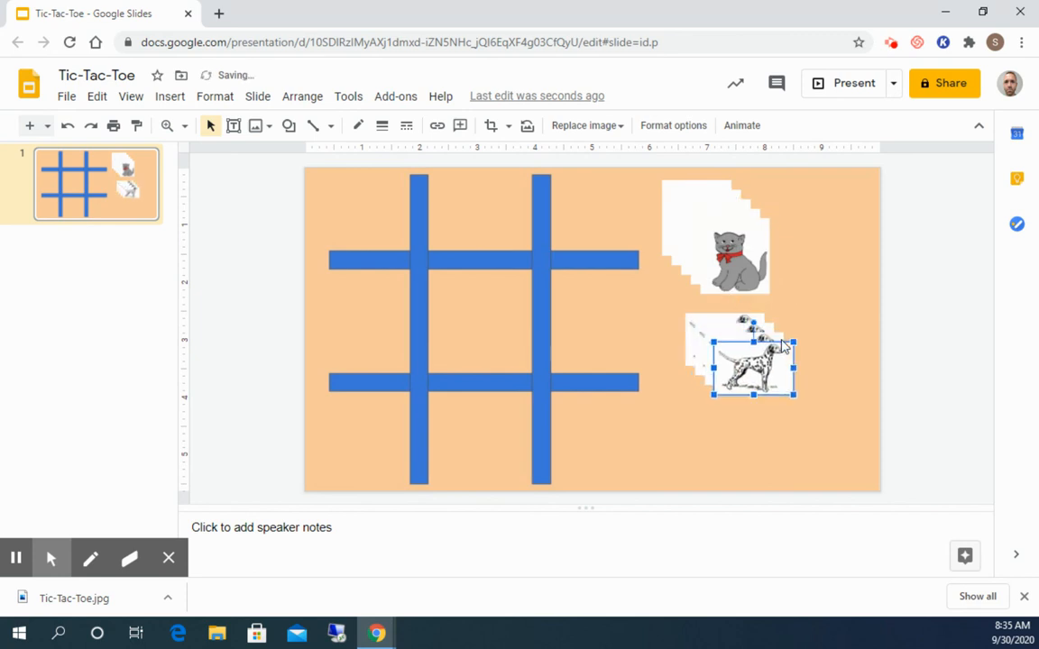
left_click(735, 447)
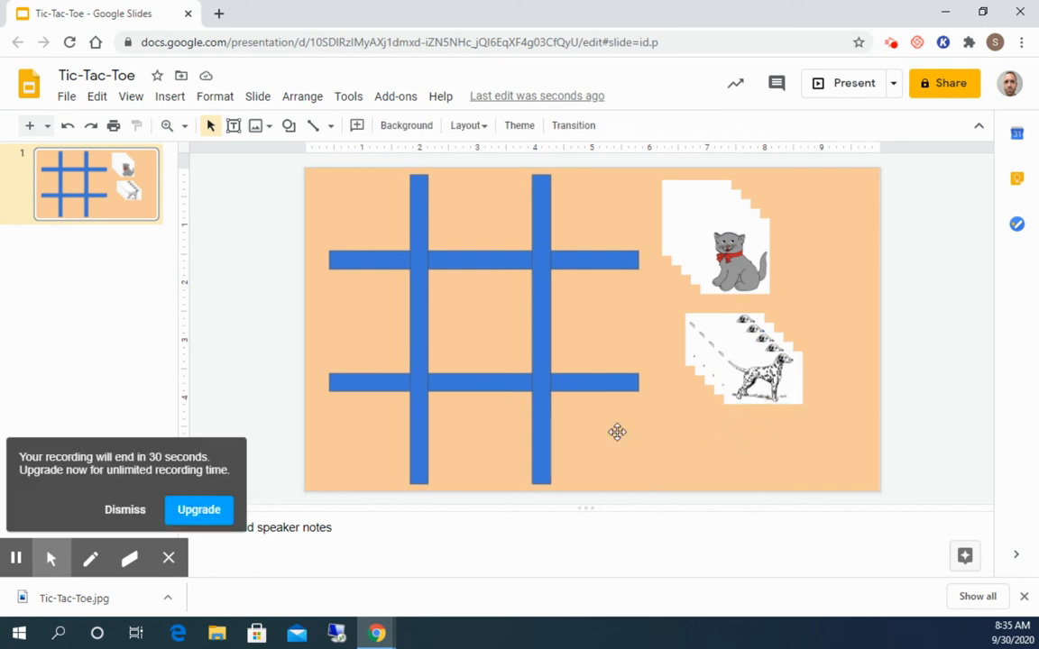
Step: Place a dog in the centre square, a cat top-right and a dog bottom-right
left_click(124, 508)
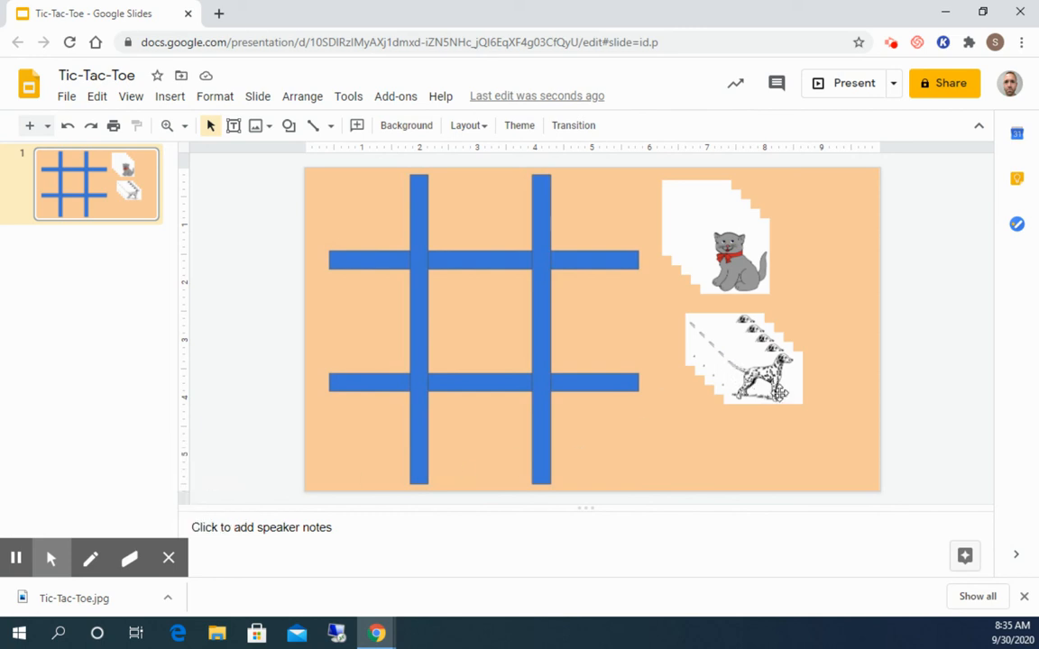
left_click(761, 370)
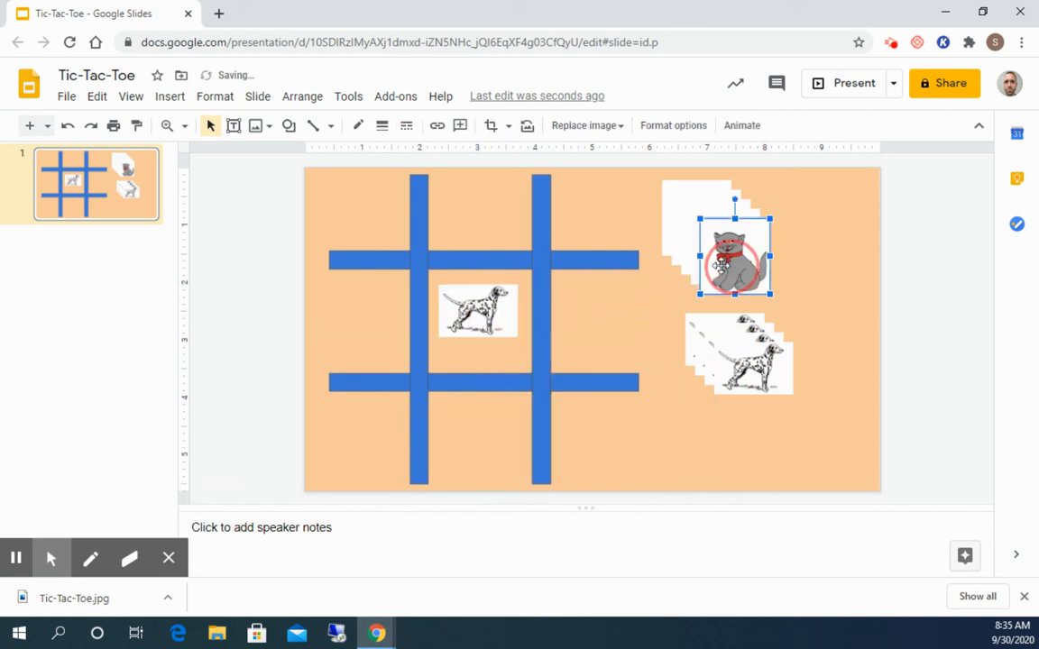
left_click_drag(736, 252, 603, 205)
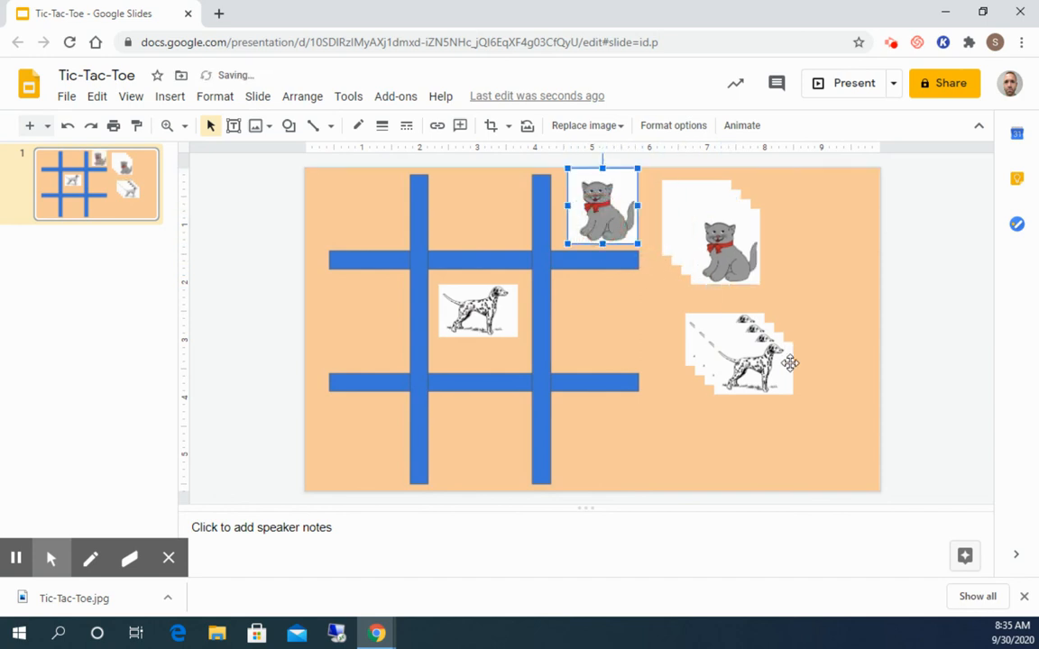
left_click_drag(739, 351, 613, 438)
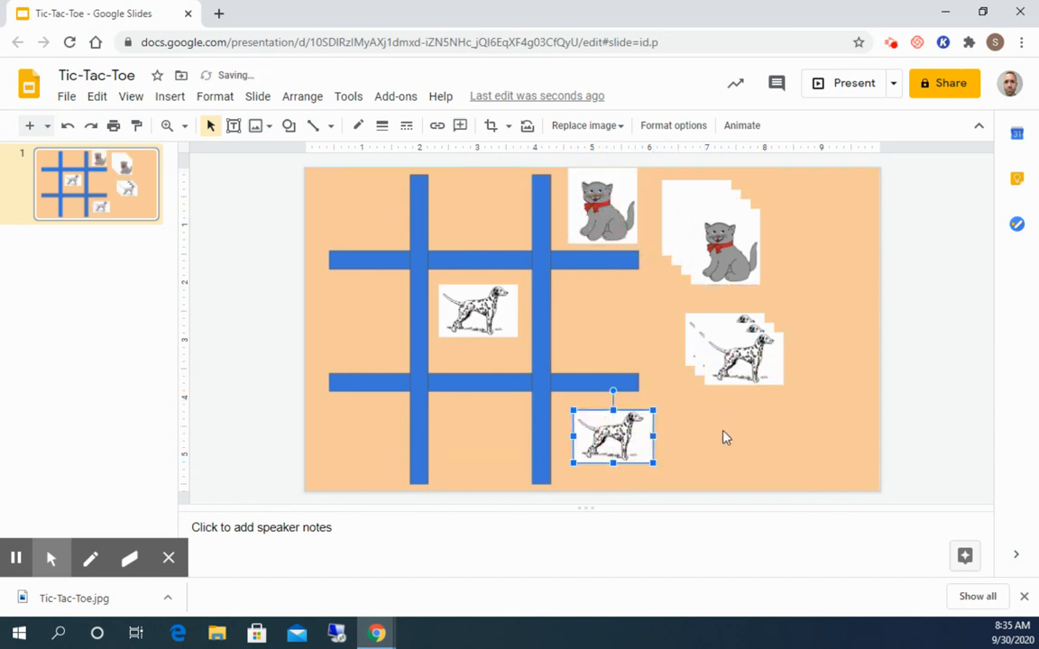